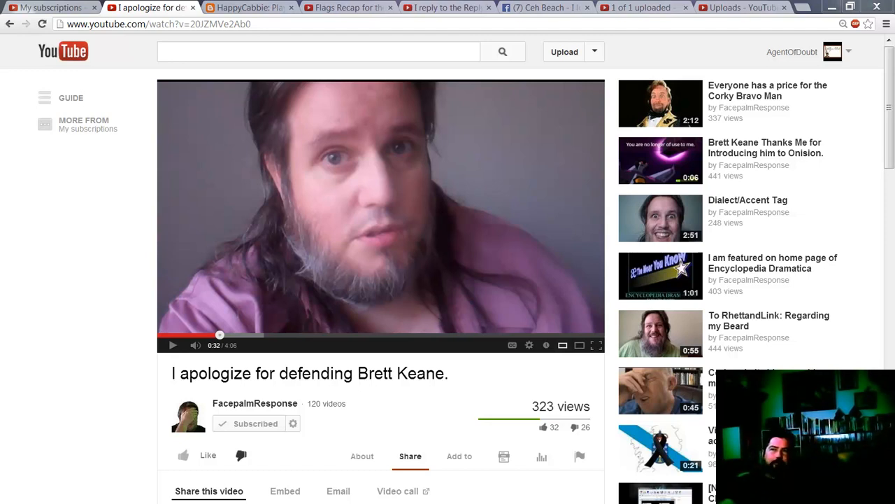
Glance through the Facebook discussion, the ReplyGirls channel tab and the apology video
click(546, 8)
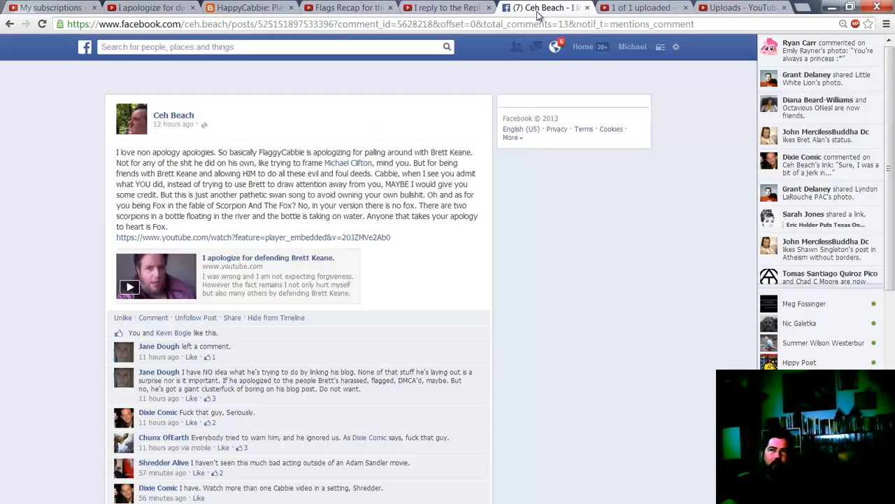
scroll(down, 3)
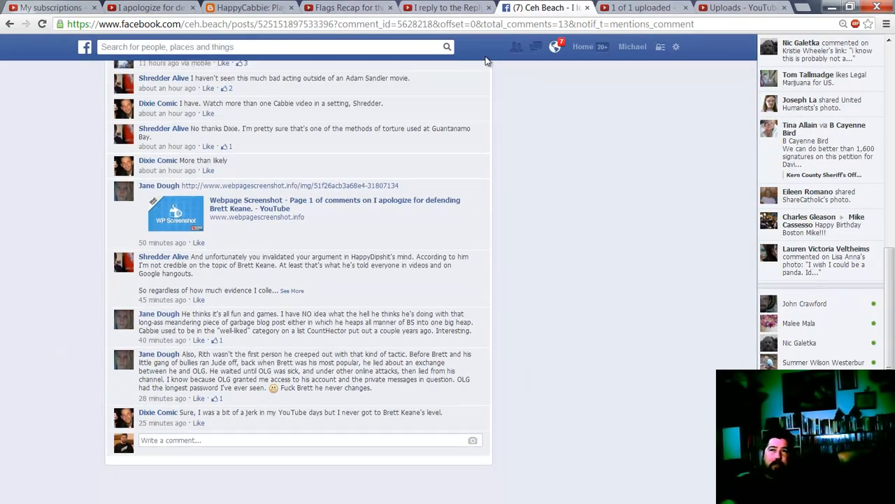
click(447, 7)
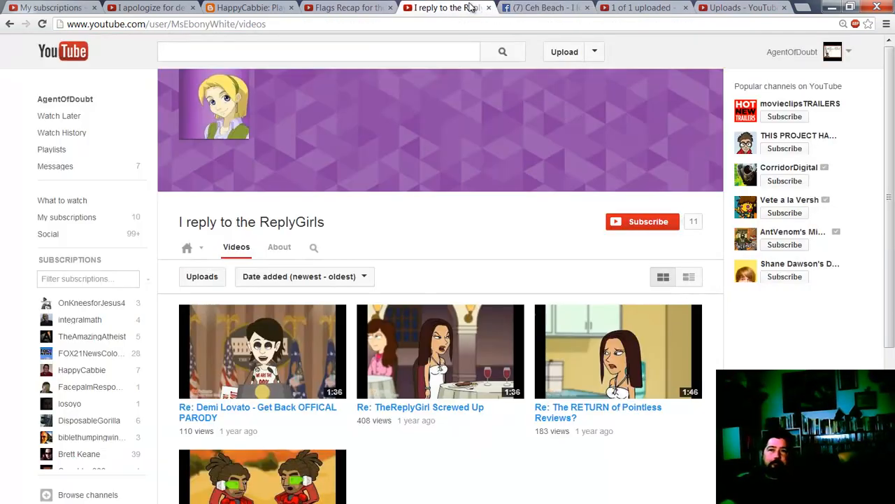
click(149, 8)
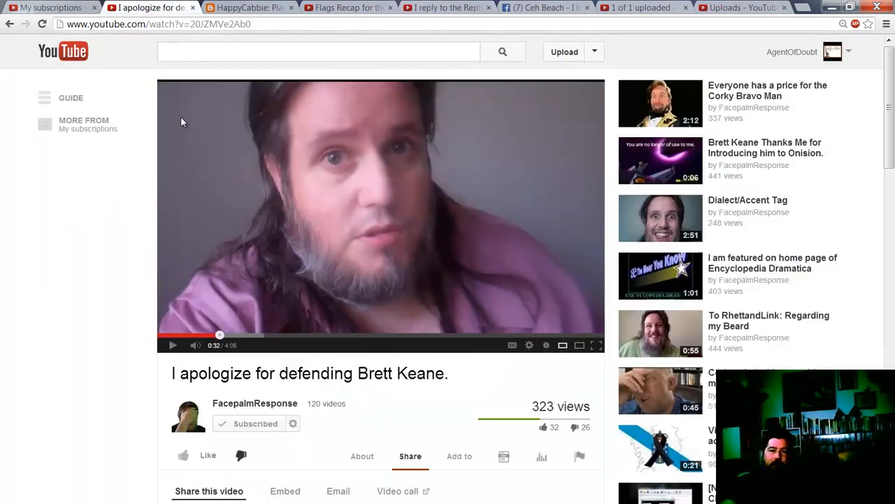
mouse_move(119, 286)
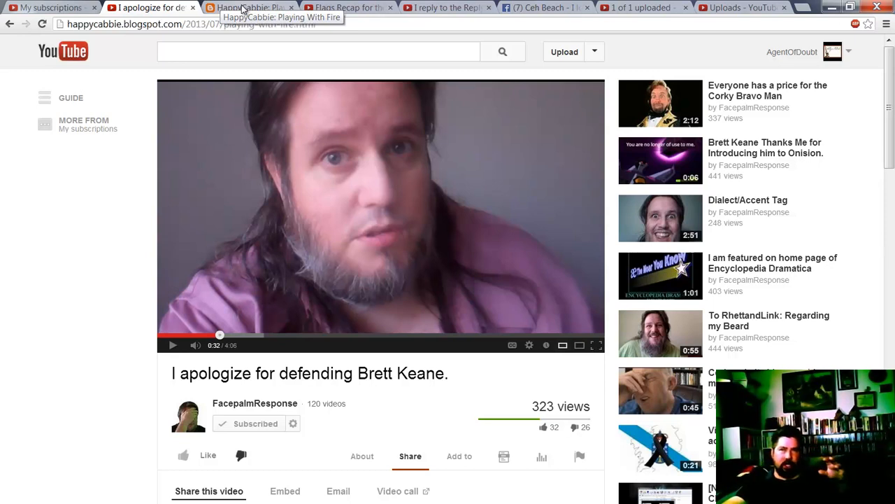
Return to HappyCabbie's blog post and scroll up to the FALSE FLAGGING CENSORSHIP passage
click(248, 8)
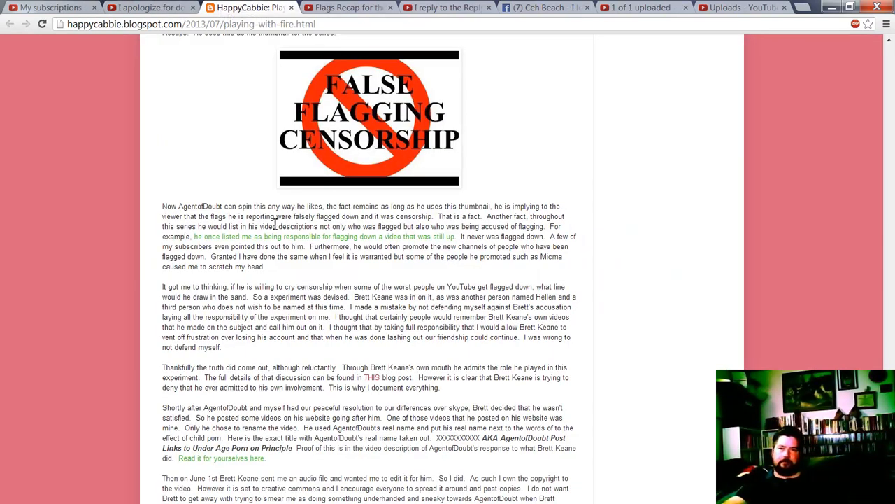
scroll(up, 3)
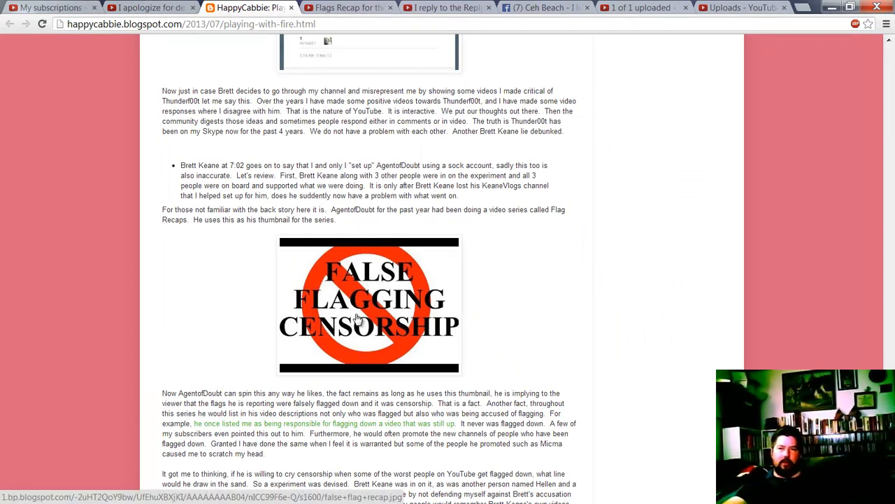
mouse_move(227, 311)
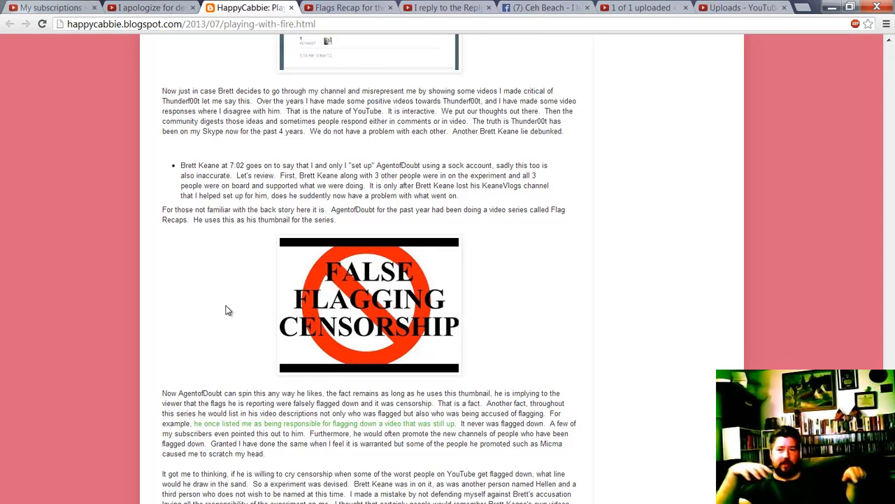
mouse_move(653, 301)
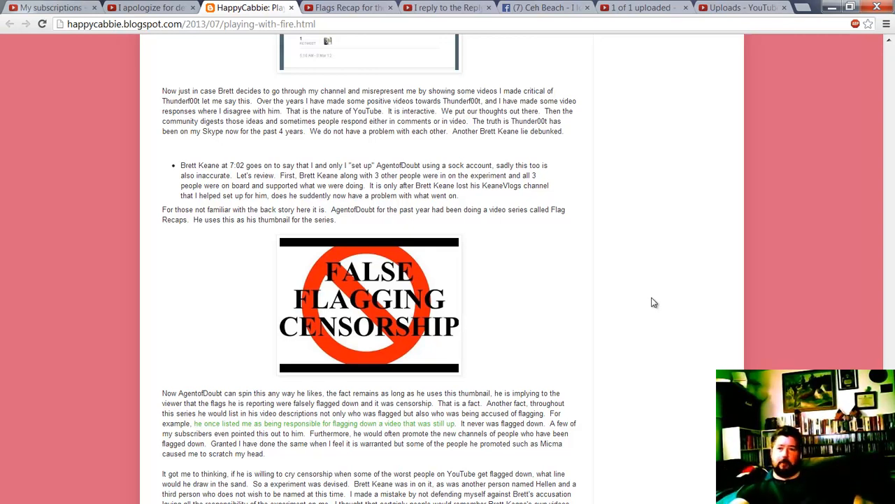
mouse_move(637, 311)
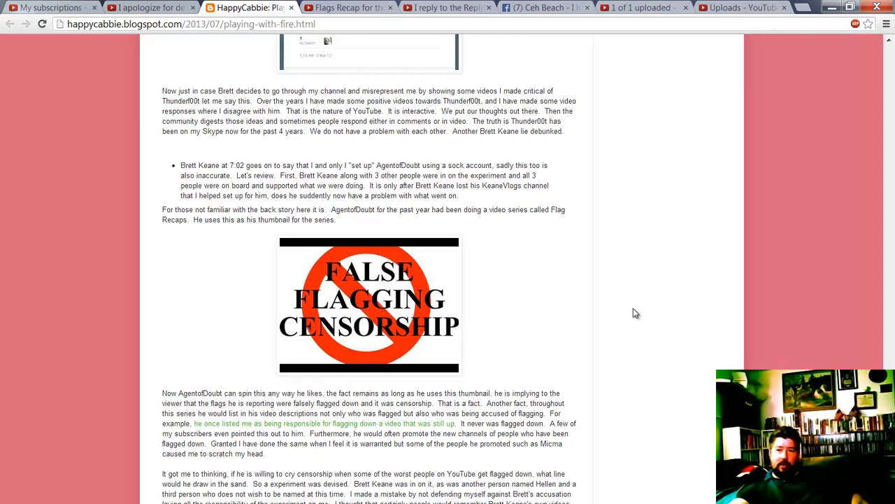
mouse_move(626, 323)
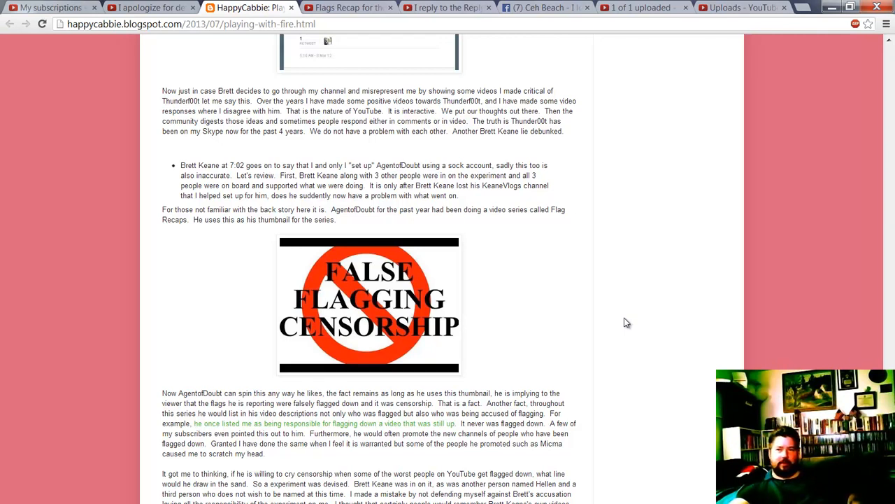
mouse_move(657, 355)
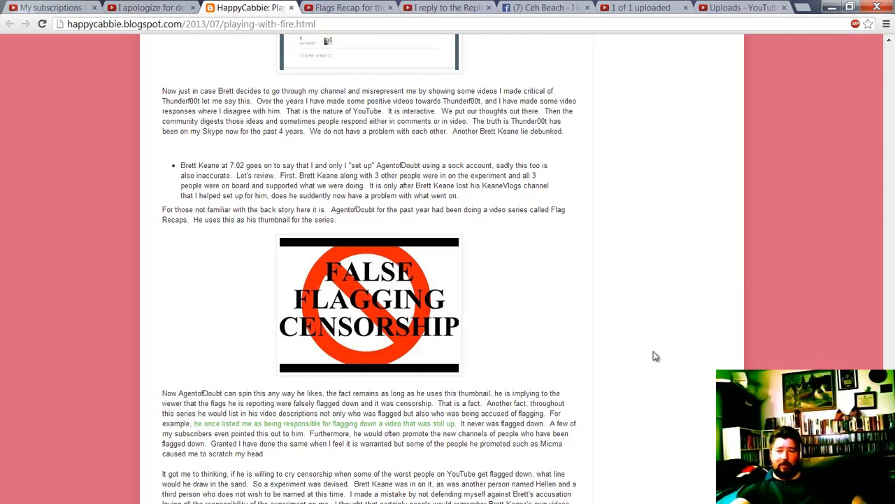
Highlight the claims that the thumbnail implies censorship and that flaggers are listed in descriptions
scroll(down, 3)
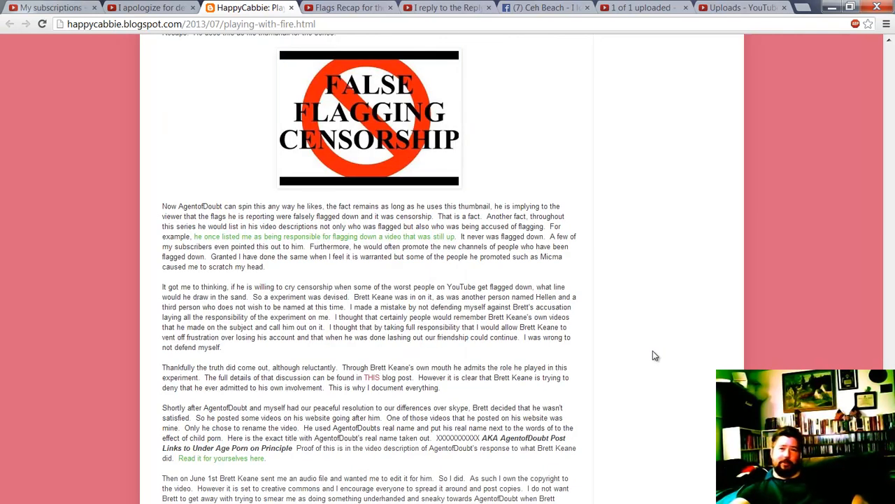
mouse_move(452, 277)
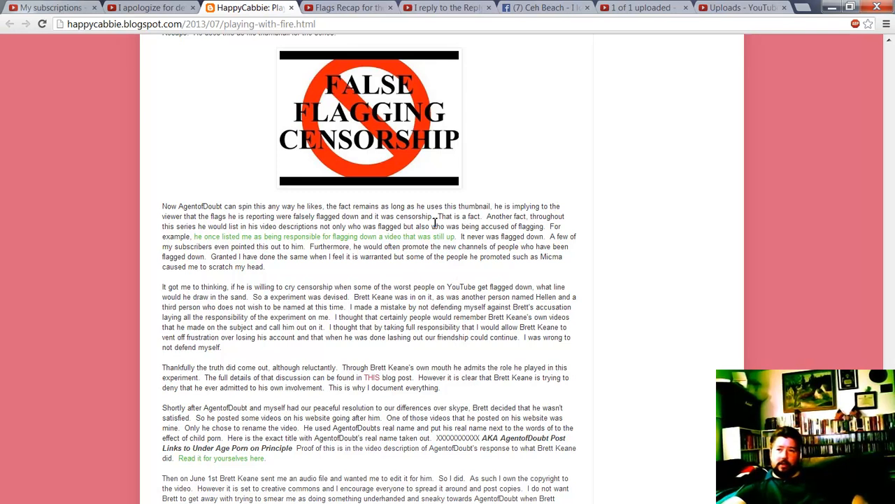
mouse_move(261, 217)
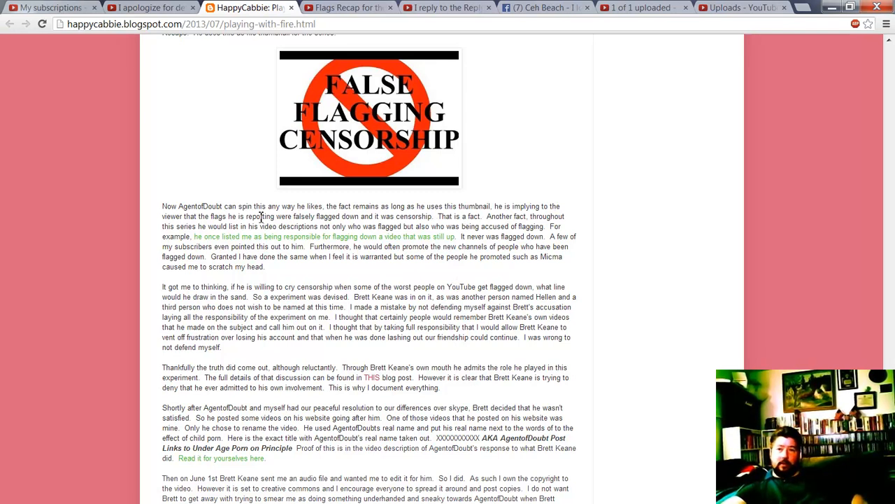
drag(498, 206, 435, 216)
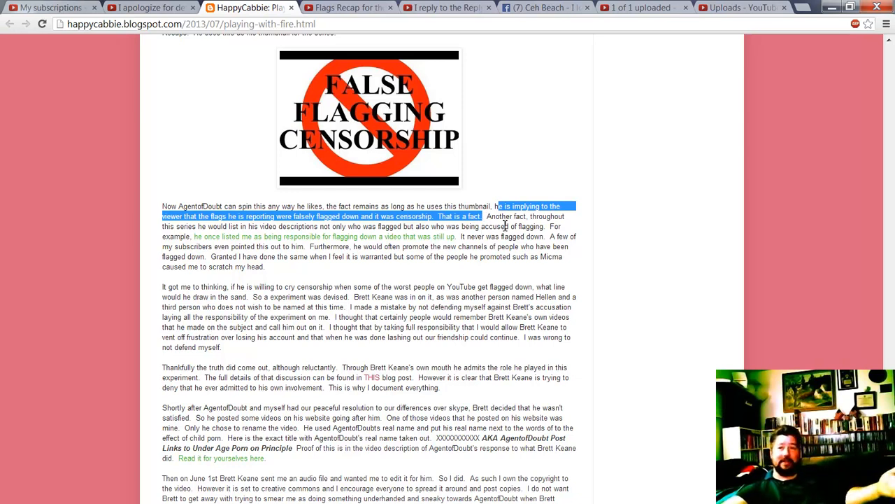
click(490, 225)
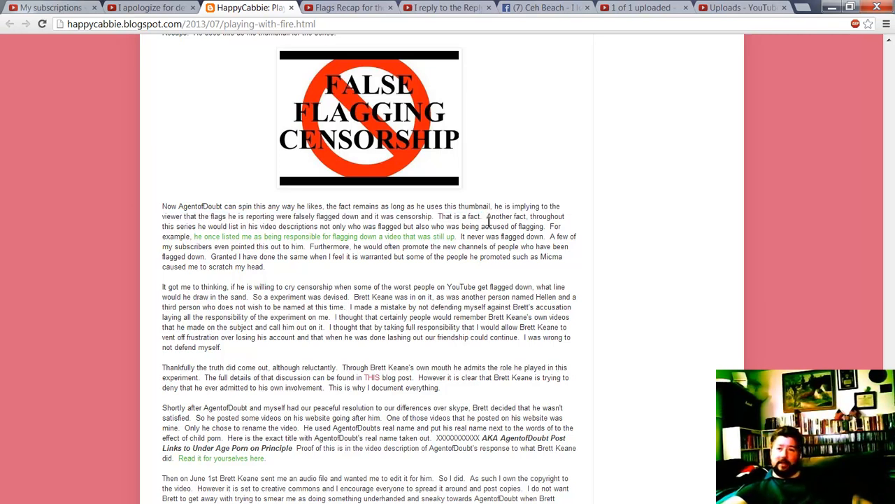
drag(486, 216, 488, 226)
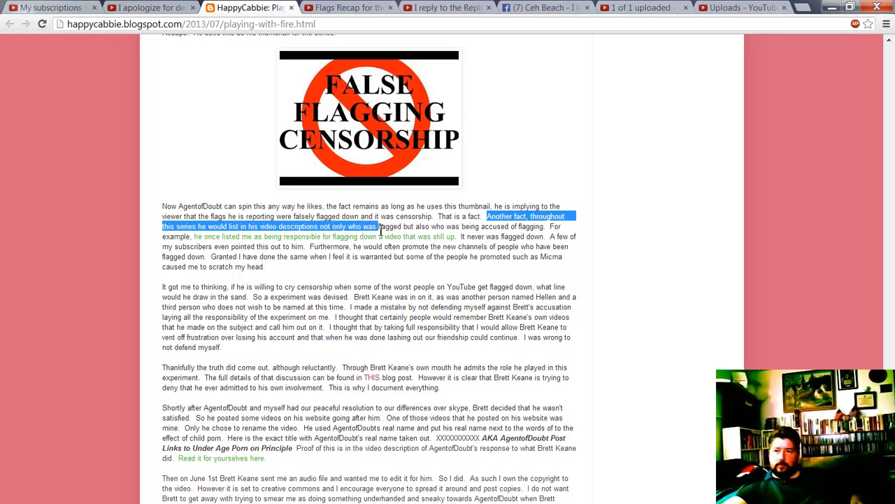
mouse_move(311, 251)
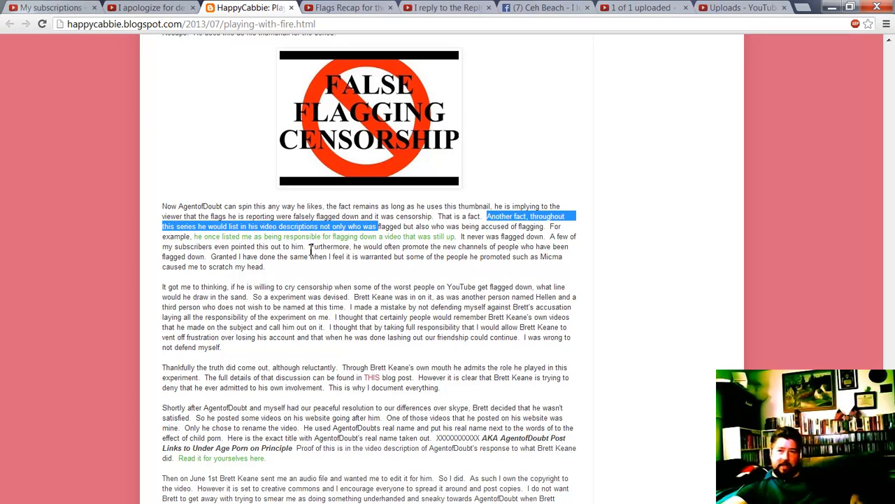
mouse_move(289, 236)
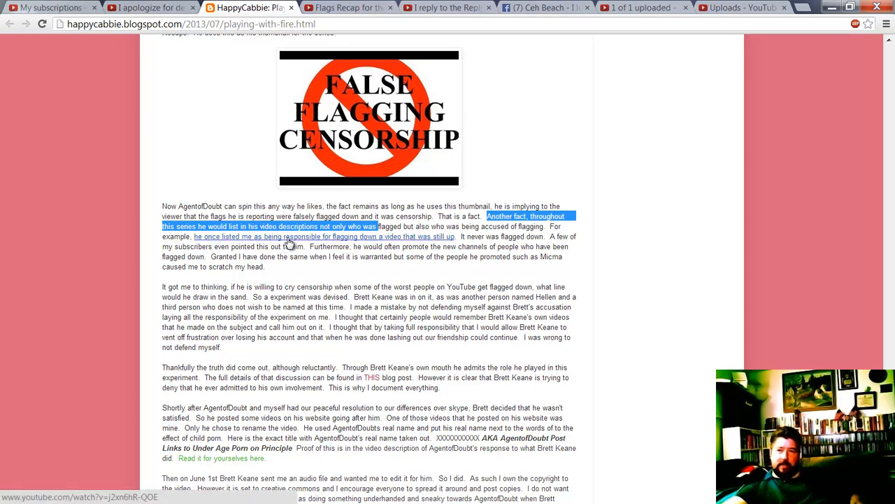
mouse_move(329, 243)
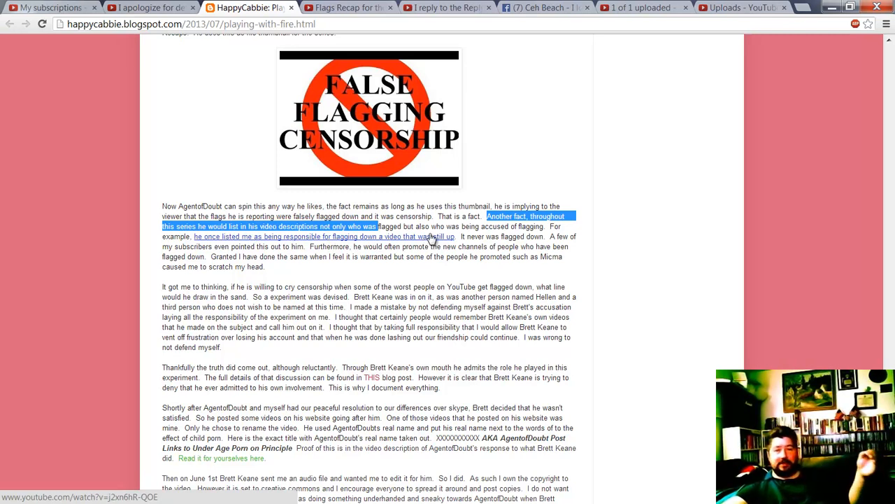
click(483, 238)
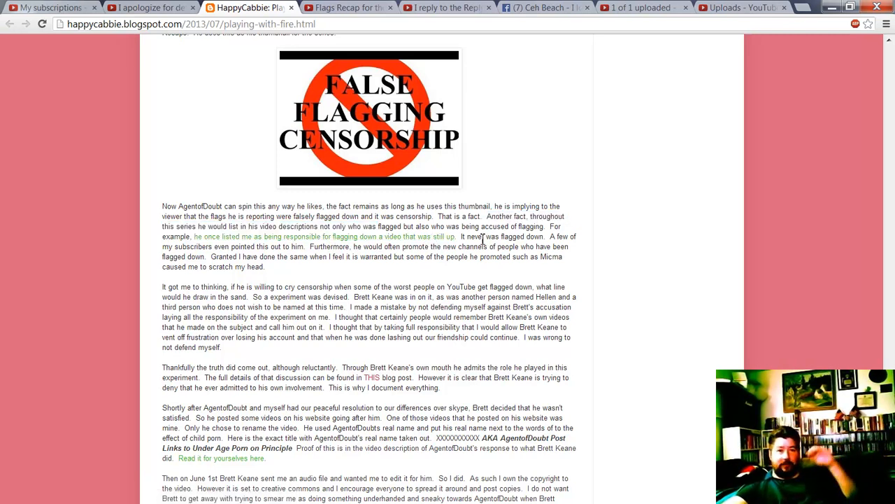
mouse_move(421, 243)
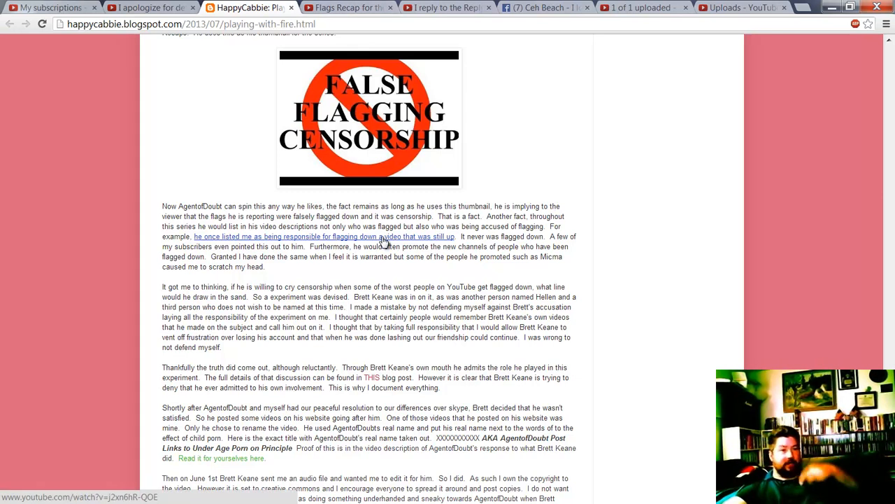
mouse_move(383, 237)
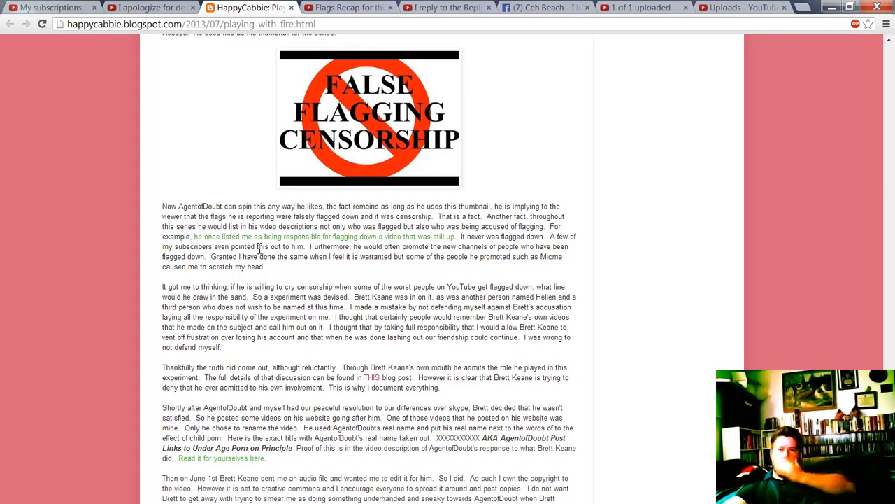
mouse_move(241, 241)
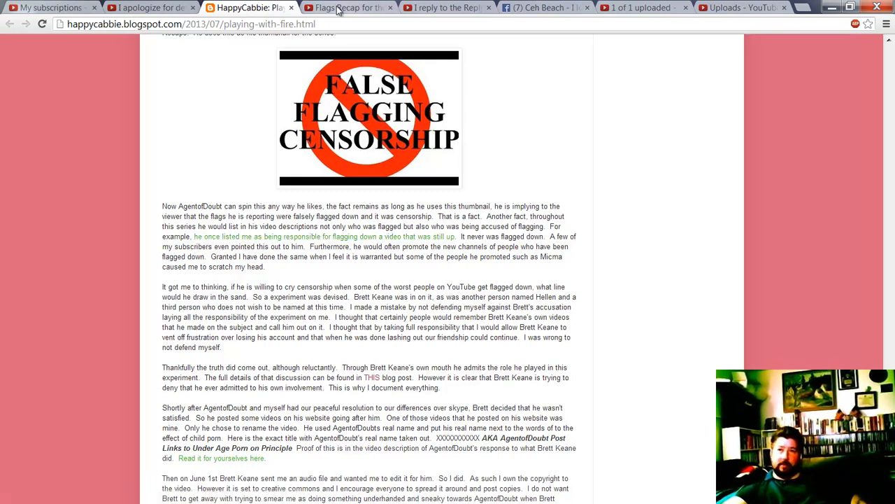
Show the October 27, 2012 Flags Recap video's full description listing flagged videos
click(348, 7)
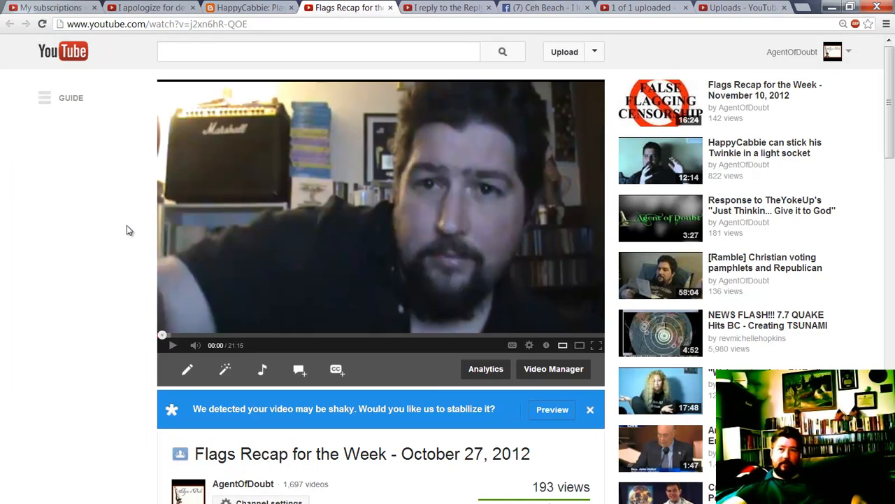
scroll(down, 3)
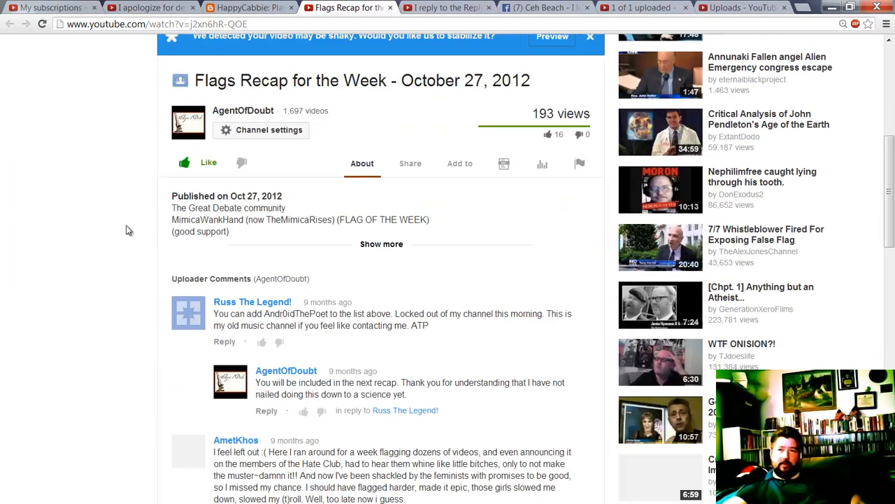
click(381, 243)
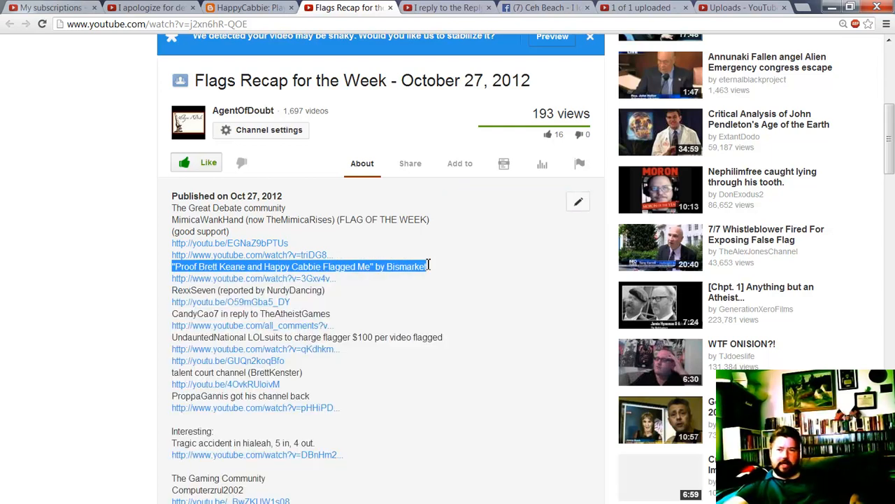
mouse_move(359, 268)
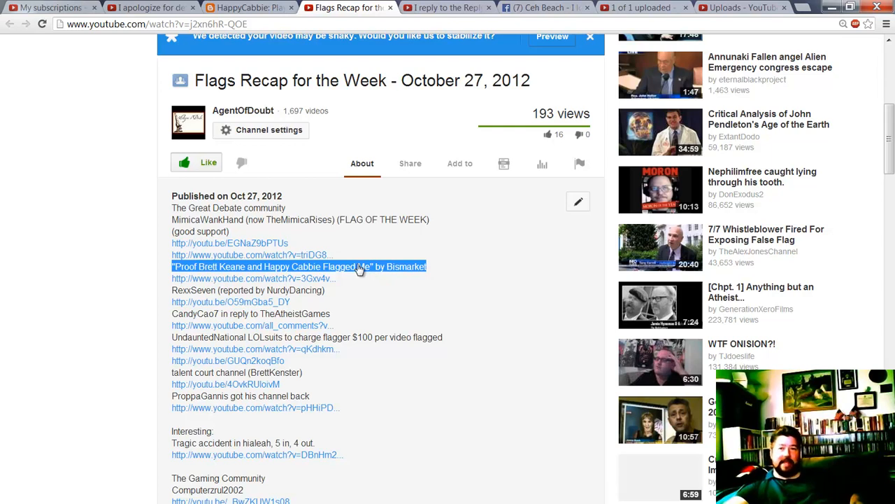
mouse_move(351, 290)
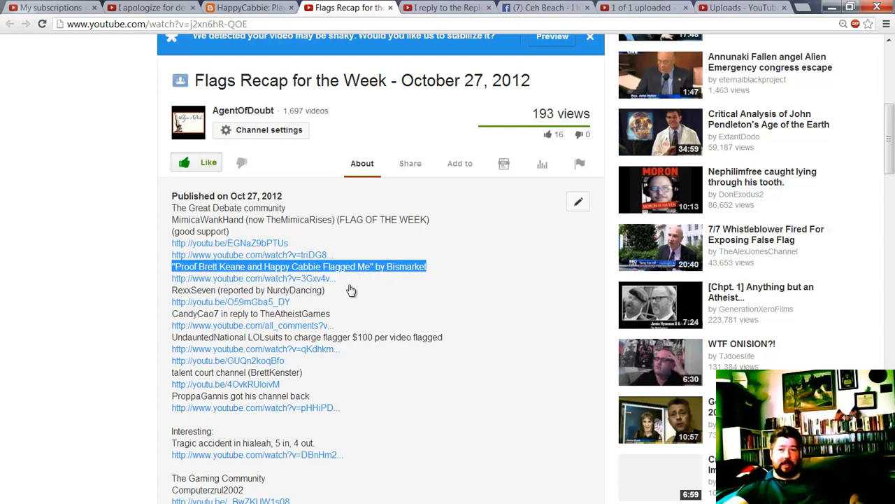
mouse_move(311, 278)
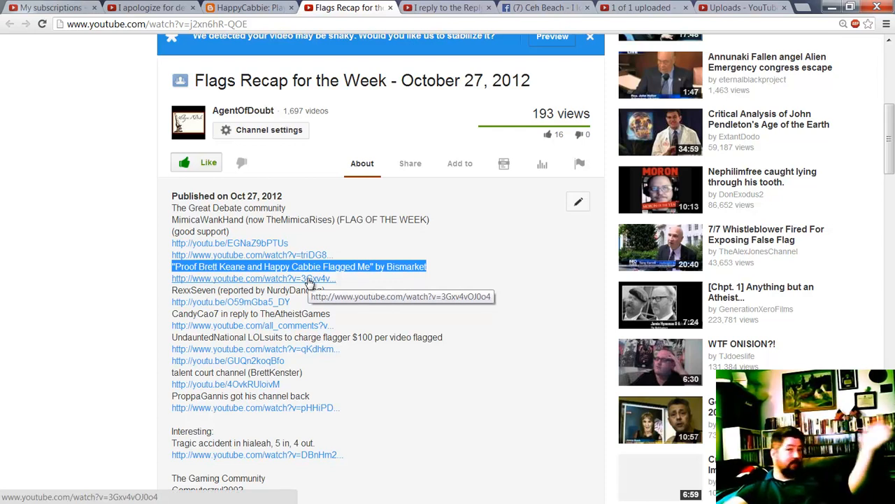
Check the linked Bismarket proof video in a new tab, then close it
click(298, 266)
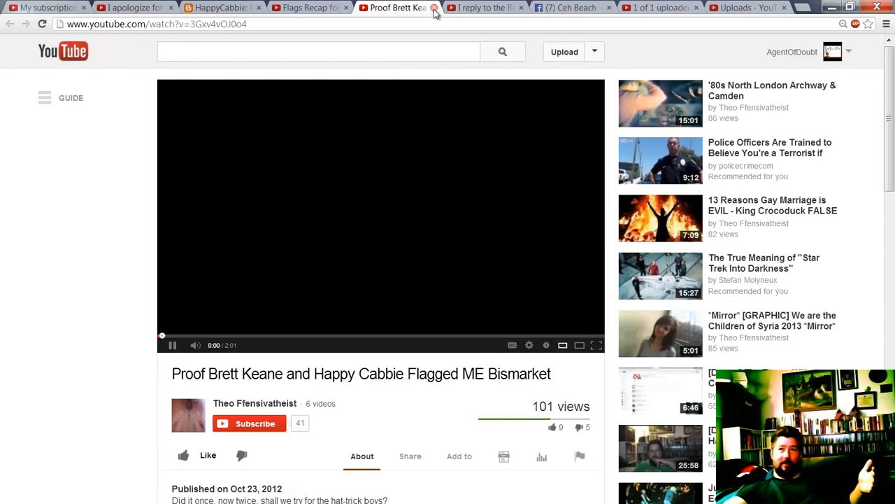
click(433, 7)
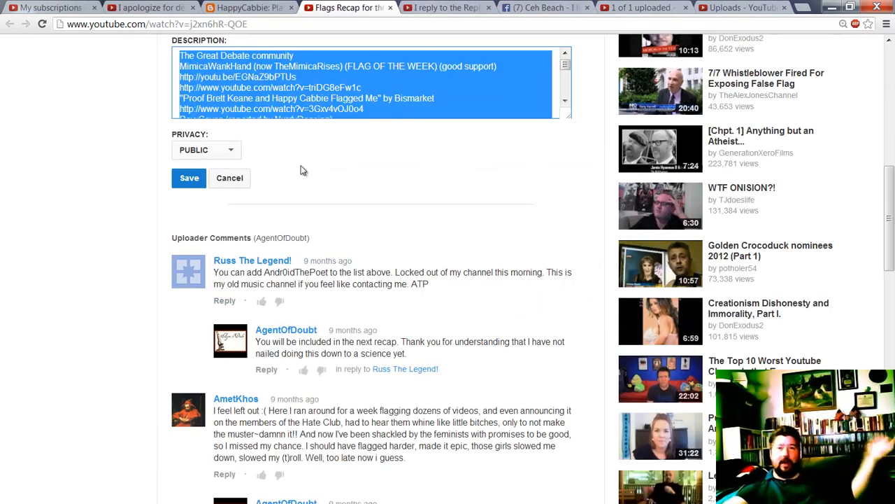
Back on the blog post, highlight 'It never' starting the never-flagged-down claim
click(248, 8)
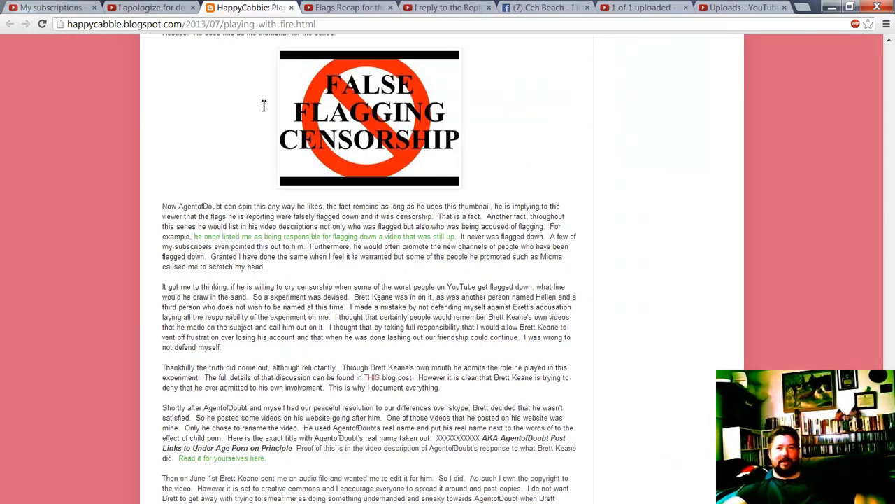
mouse_move(303, 300)
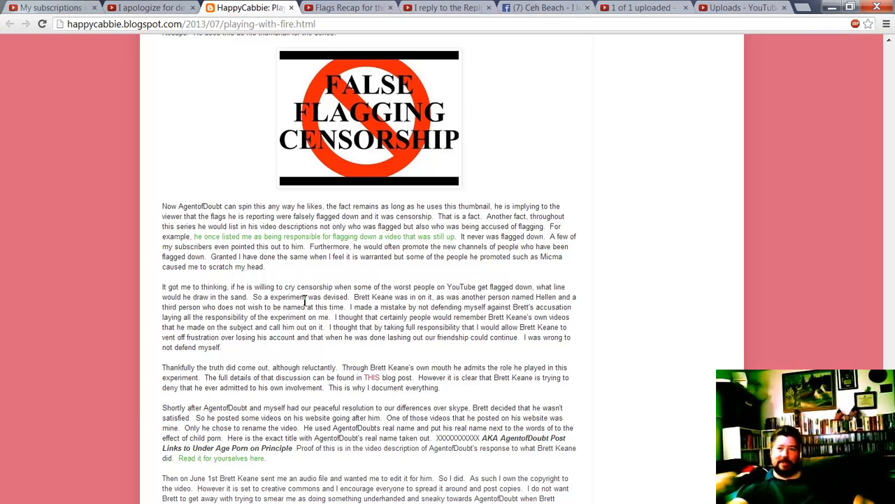
mouse_move(460, 297)
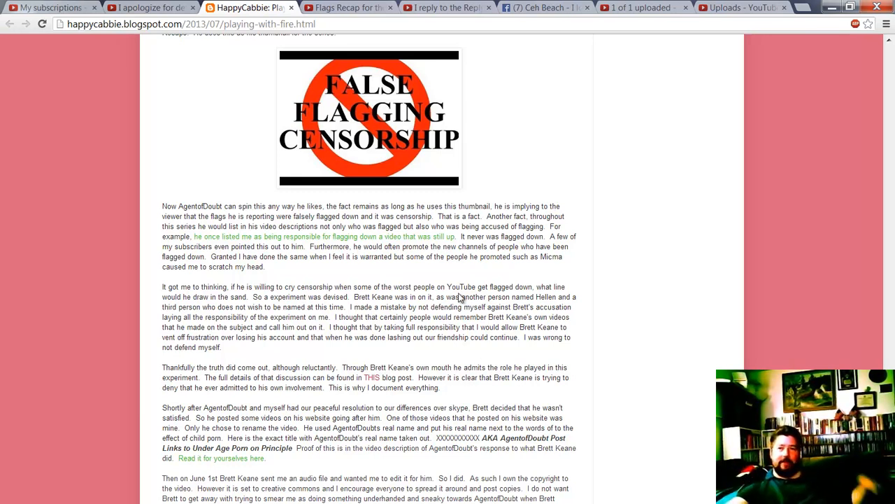
mouse_move(462, 238)
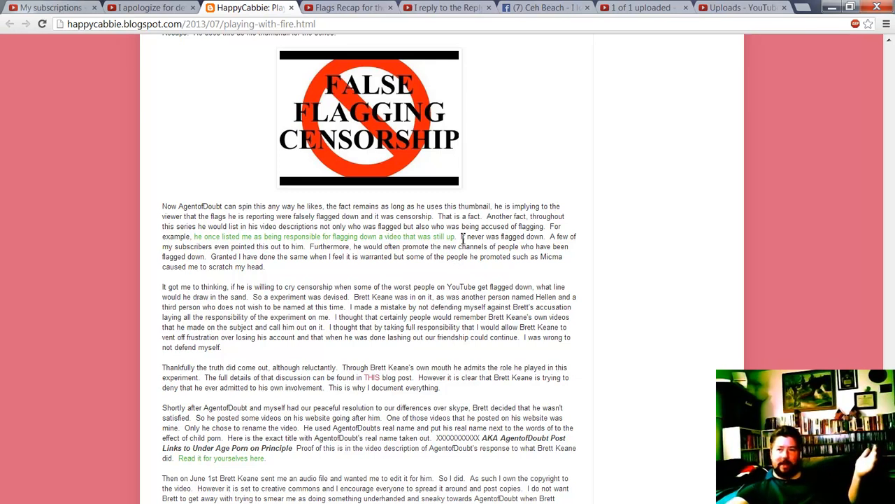
double_click(468, 236)
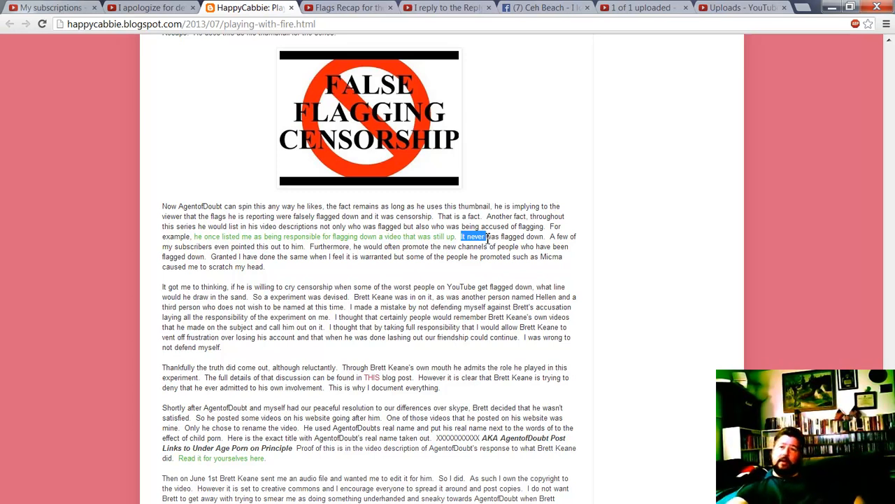
Highlight 'It never was flagged down' and the sentence about subscribers pointing this out
drag(462, 236, 500, 236)
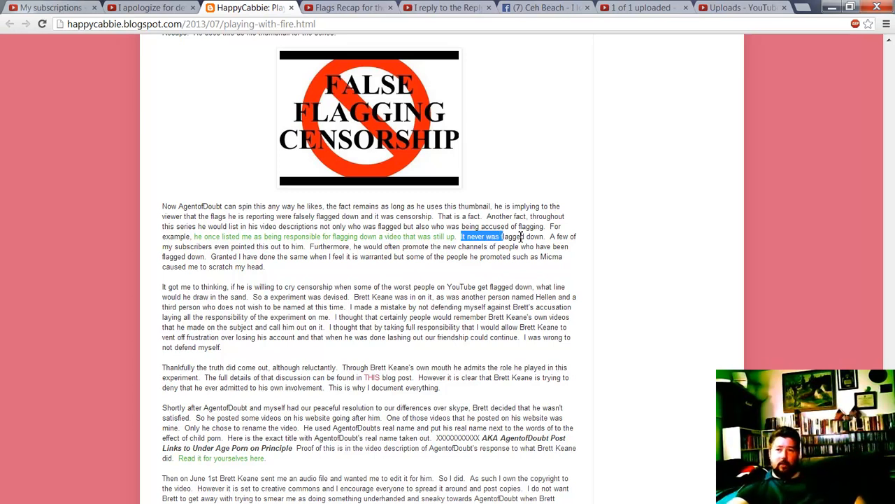
drag(501, 236, 549, 237)
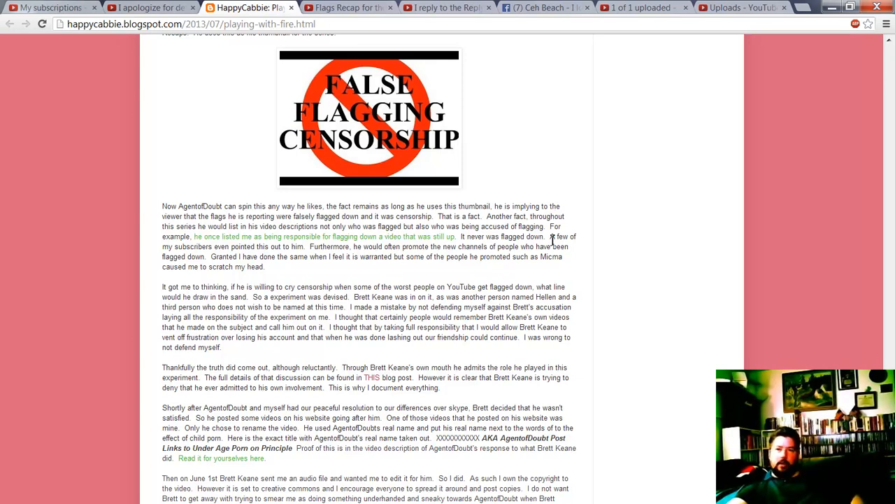
drag(551, 237, 297, 246)
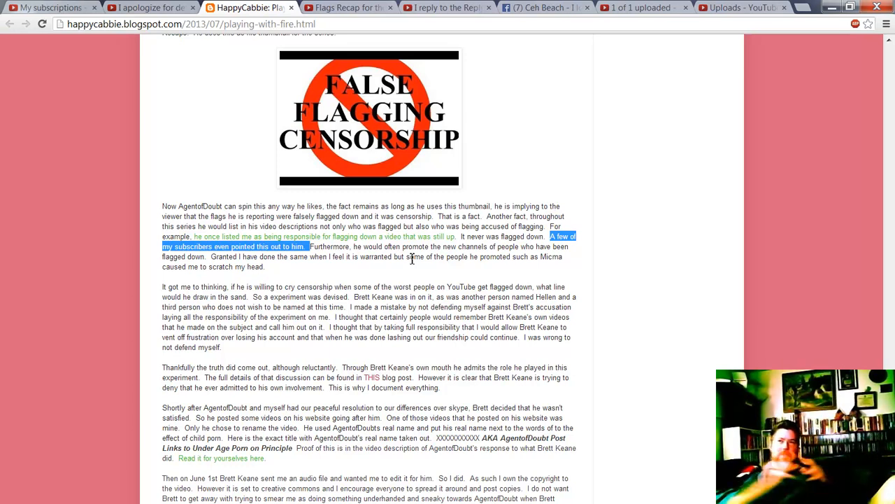
Browse and load more comments on the Flags Recap video
click(347, 8)
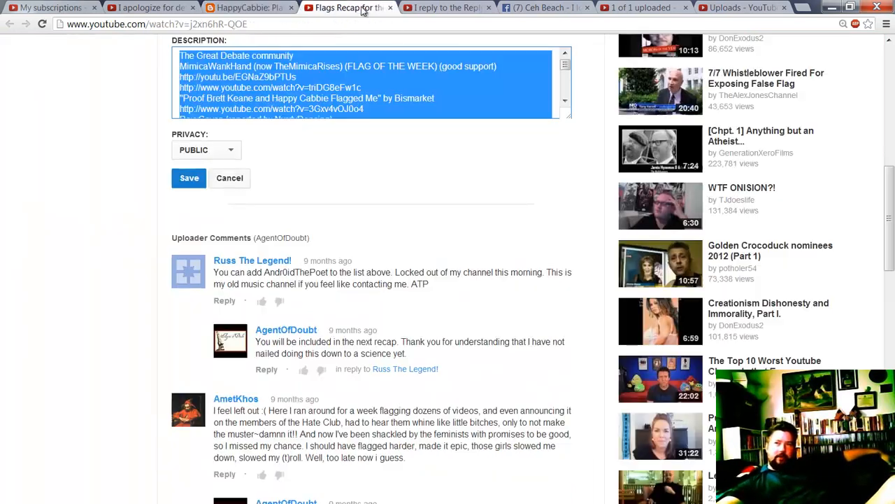
scroll(down, 3)
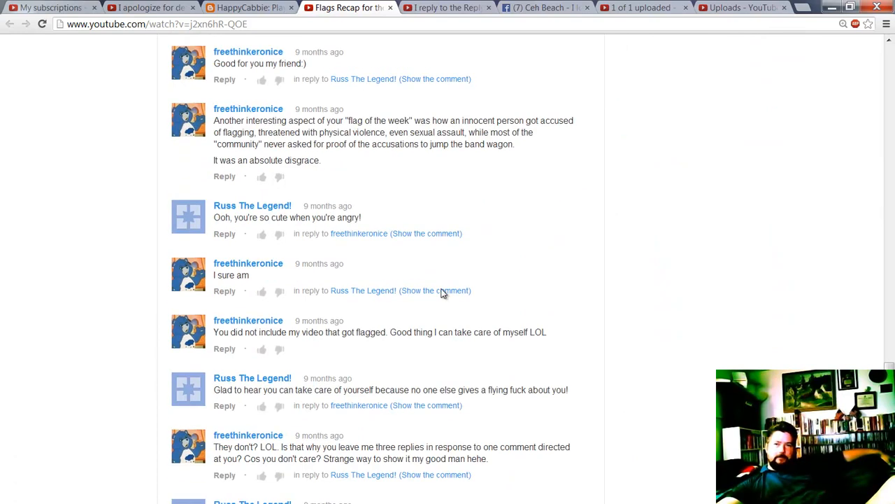
scroll(down, 3)
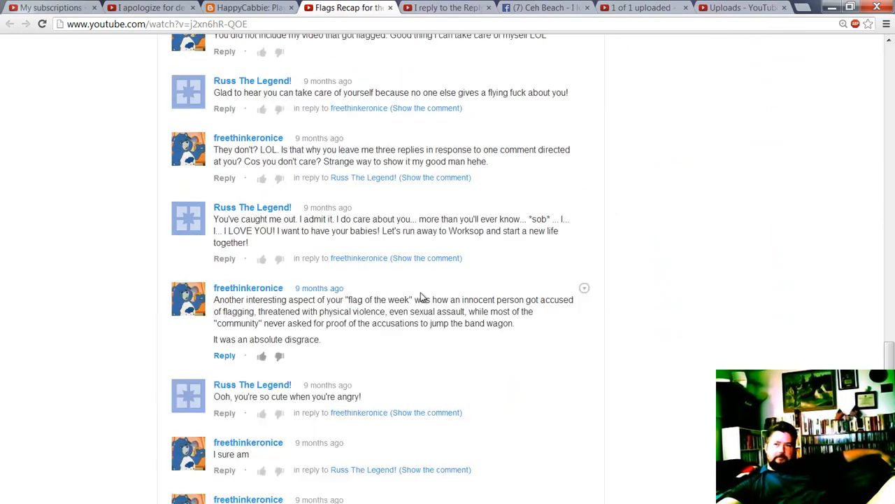
scroll(down, 3)
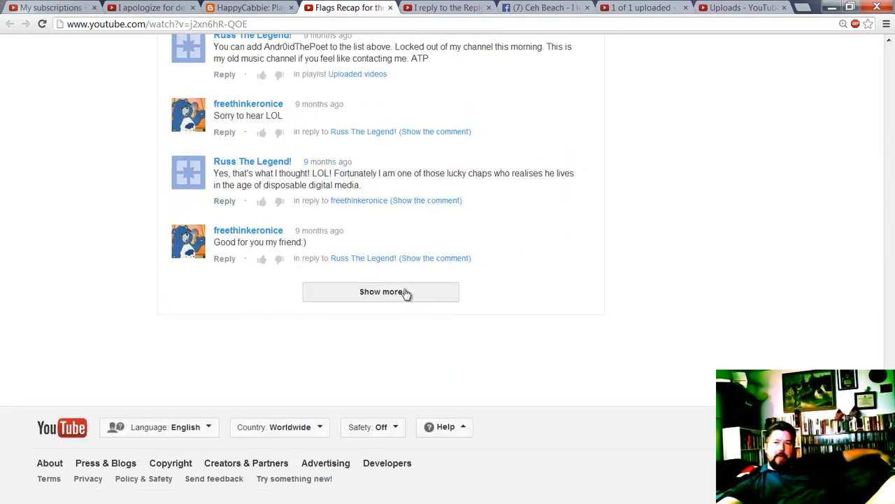
click(380, 292)
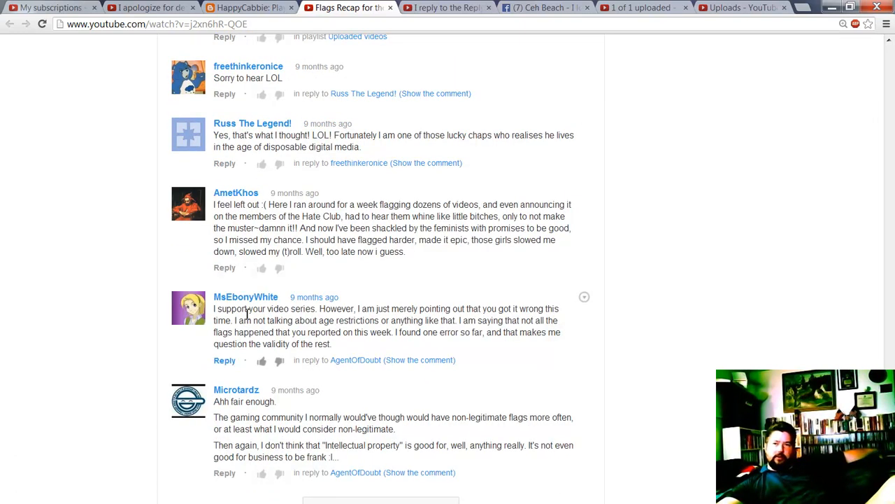
Visit MsEbonyWhite's channel, 'I reply to the ReplyGirls', from her critical comment
click(245, 297)
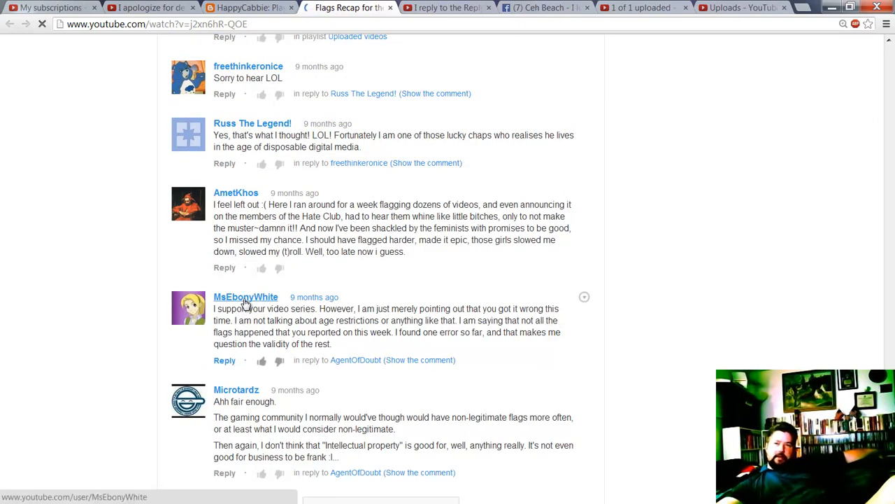
click(246, 297)
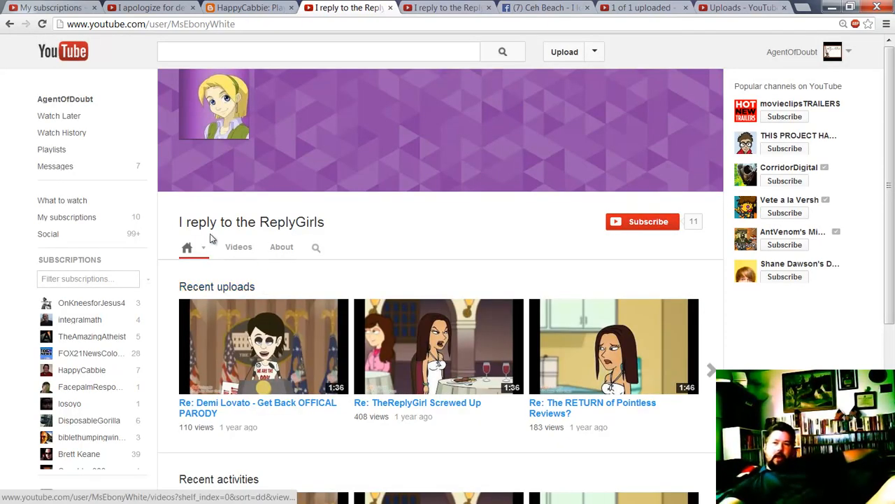
click(238, 246)
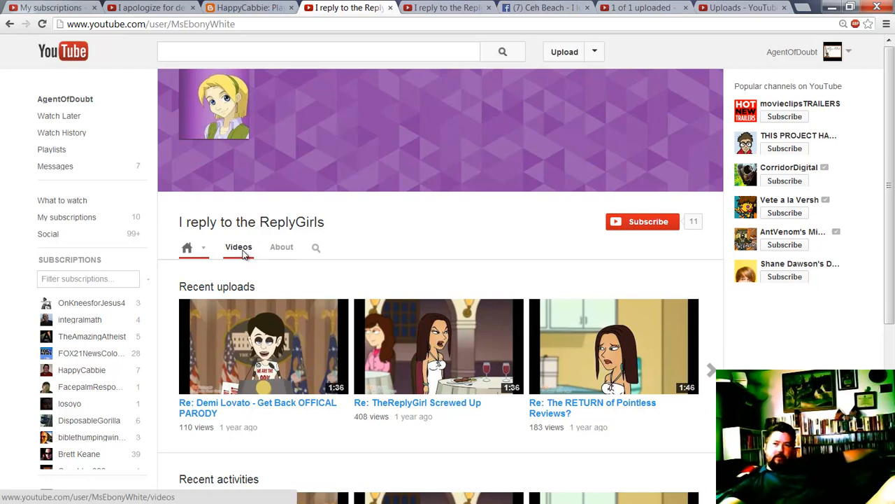
click(238, 246)
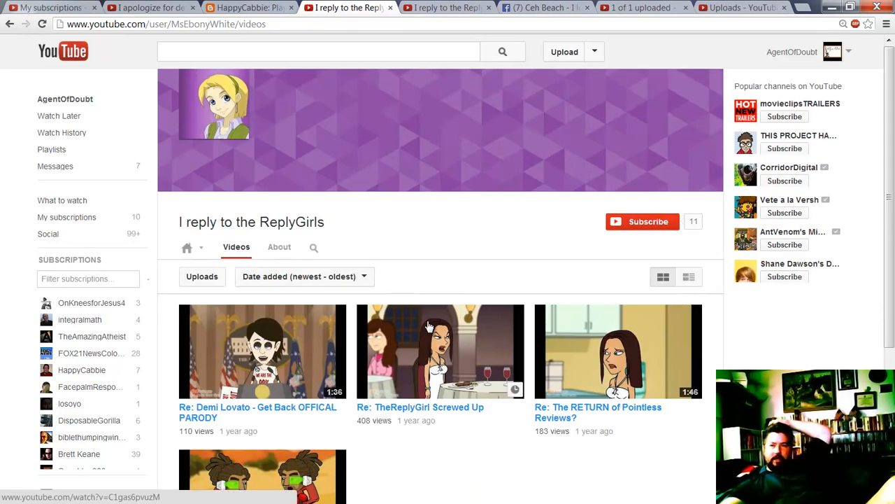
mouse_move(292, 412)
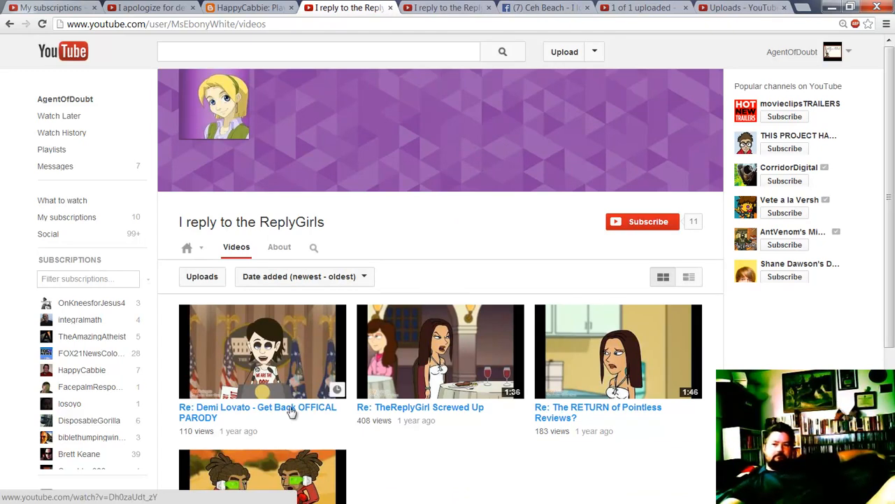
scroll(down, 3)
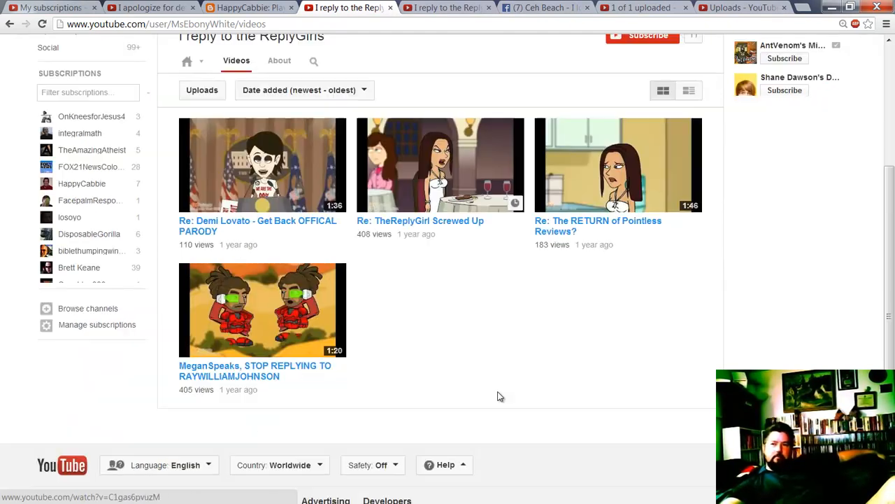
mouse_move(275, 215)
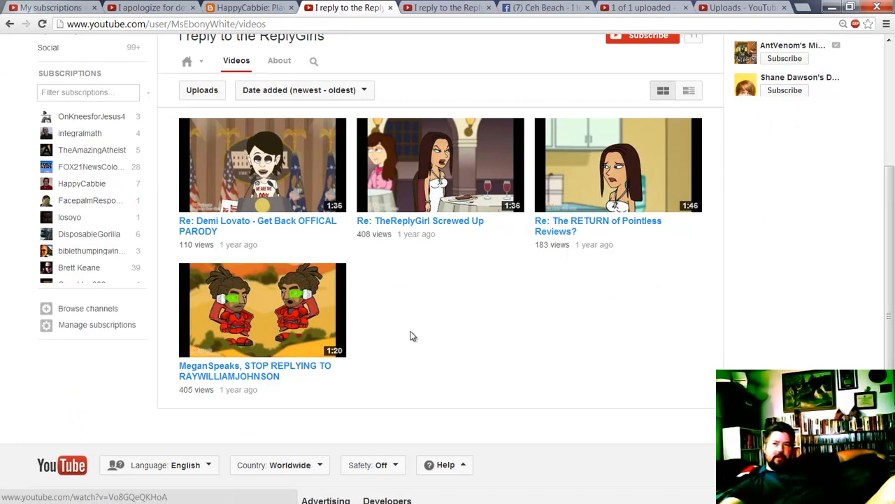
mouse_move(413, 224)
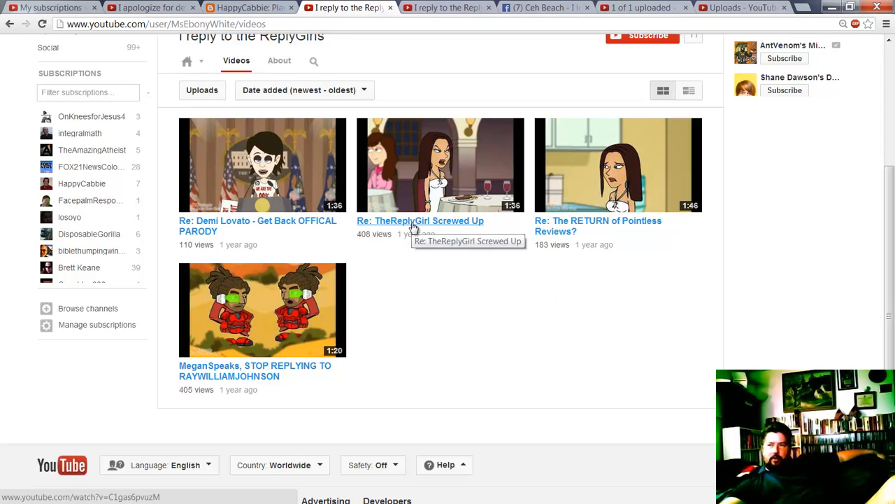
mouse_move(233, 371)
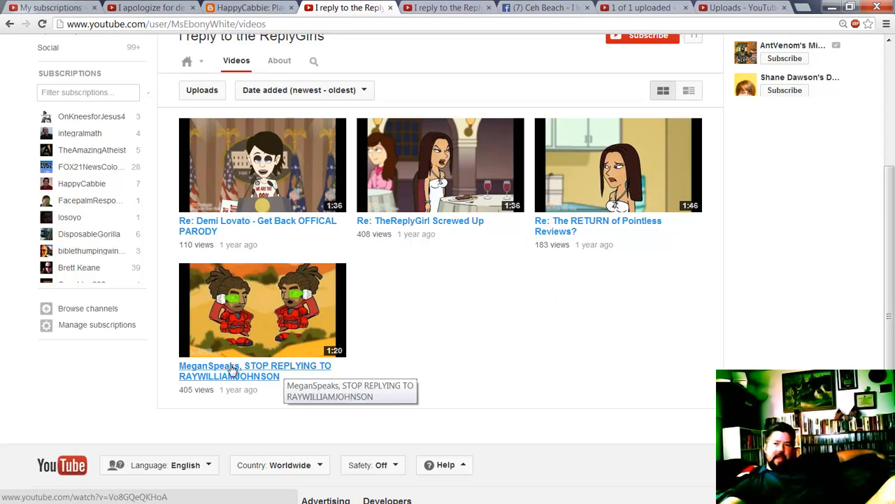
mouse_move(487, 320)
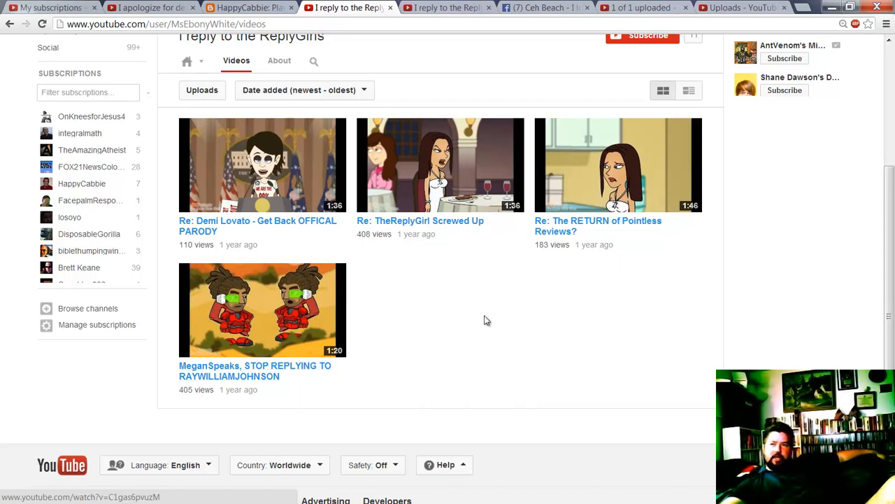
mouse_move(495, 205)
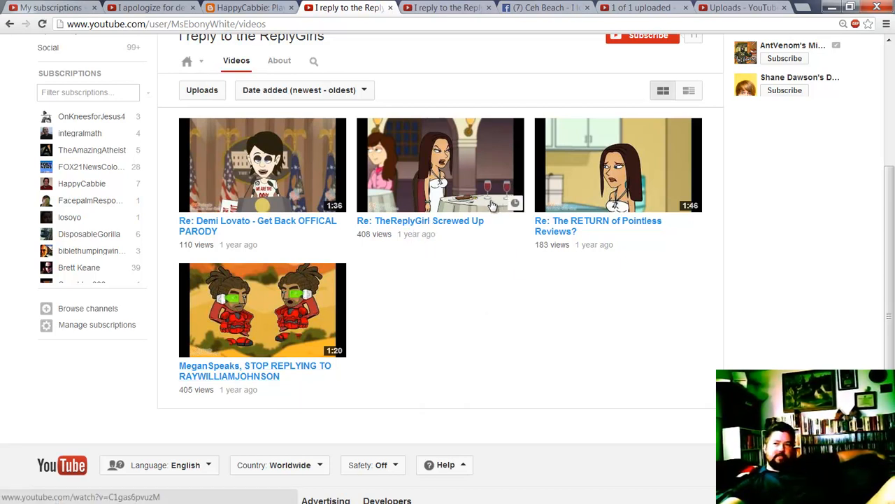
mouse_move(492, 226)
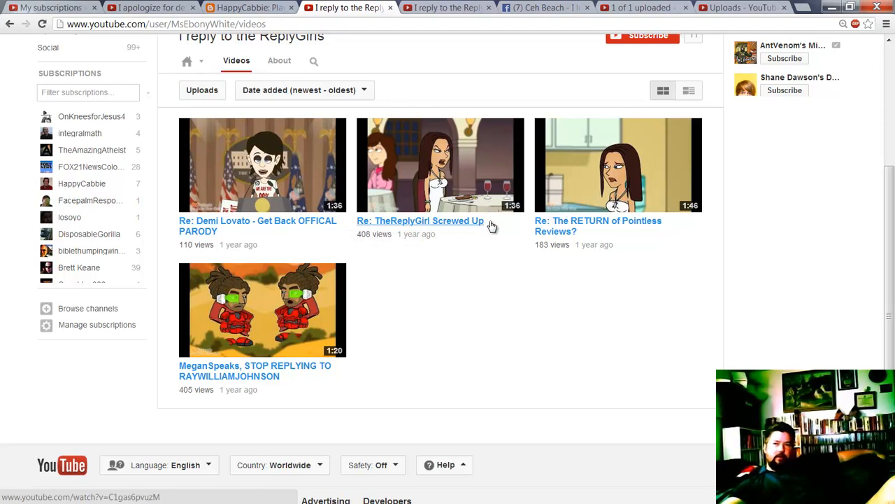
mouse_move(420, 341)
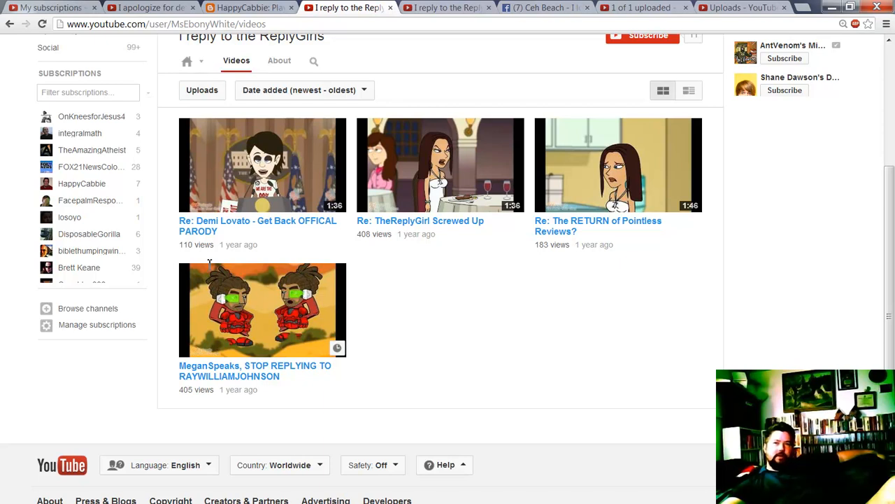
mouse_move(210, 210)
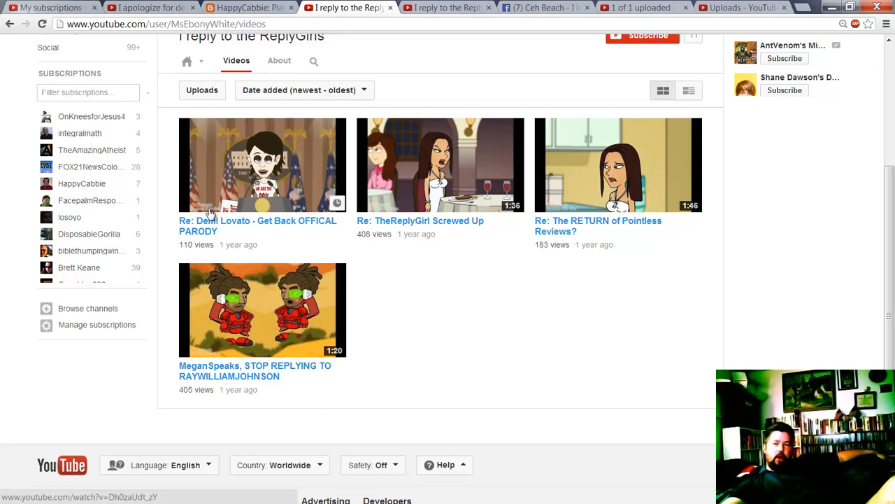
mouse_move(336, 300)
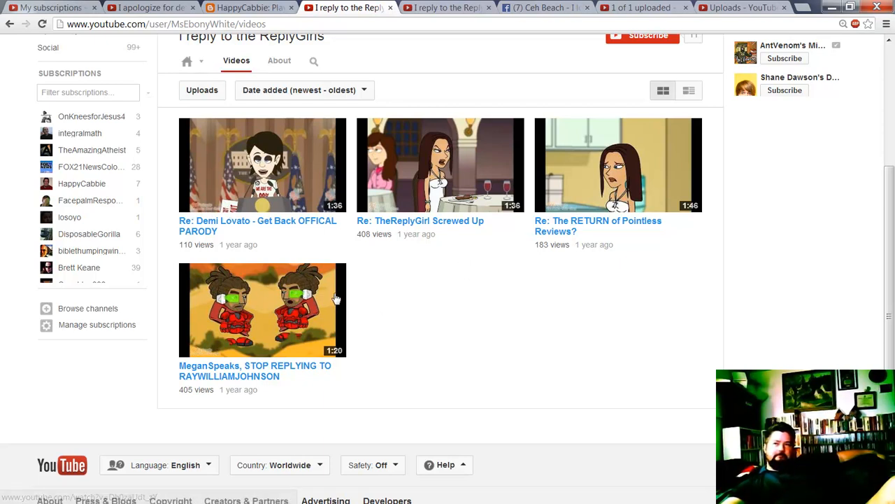
scroll(up, 3)
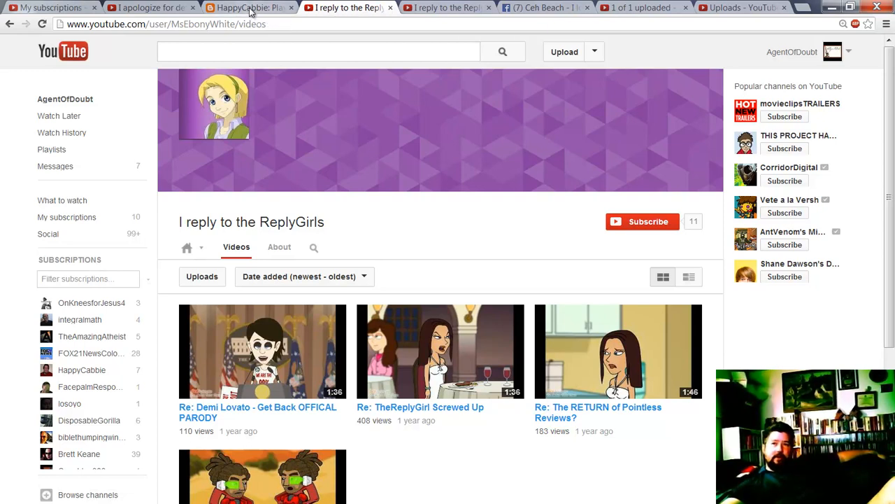
Return to HappyCabbie's playing-with-fire blog post with the subscribers sentence highlighted
click(249, 7)
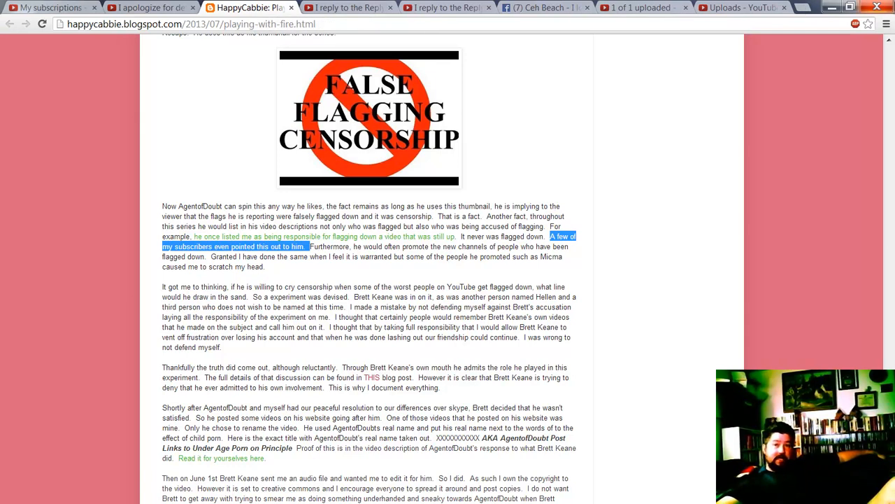
mouse_move(312, 256)
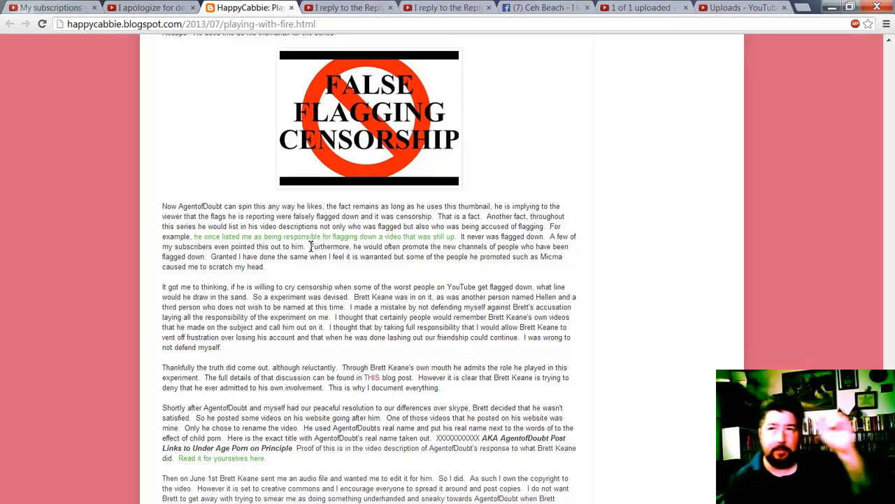
scroll(down, 3)
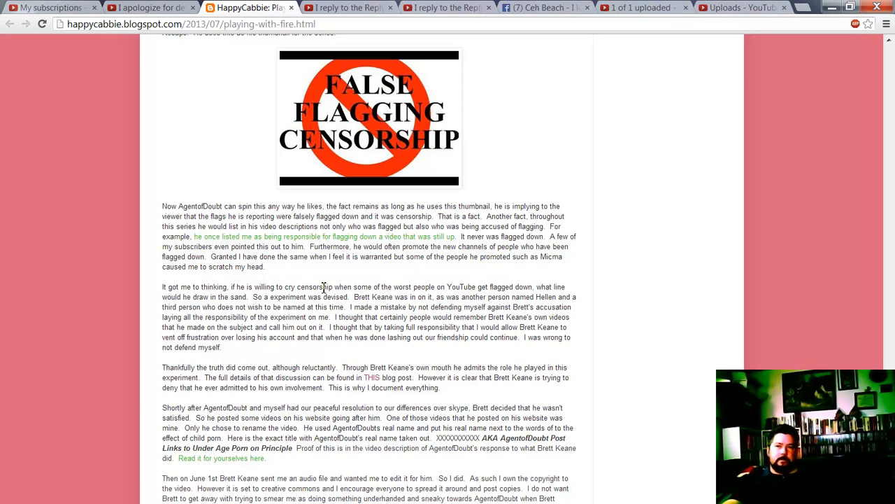
mouse_move(425, 271)
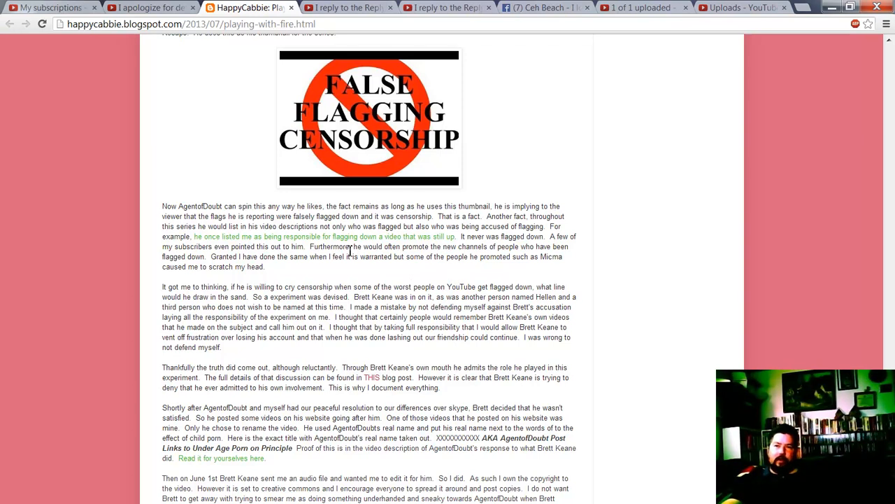
drag(310, 247, 445, 246)
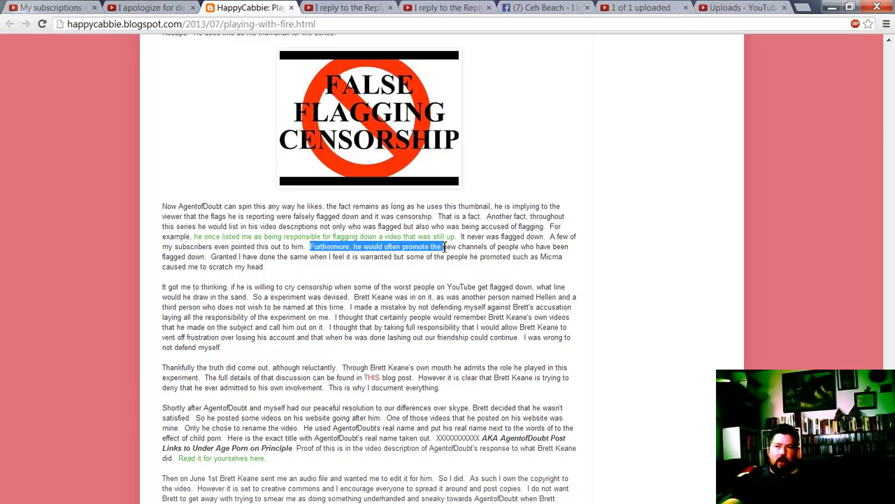
drag(445, 246, 519, 246)
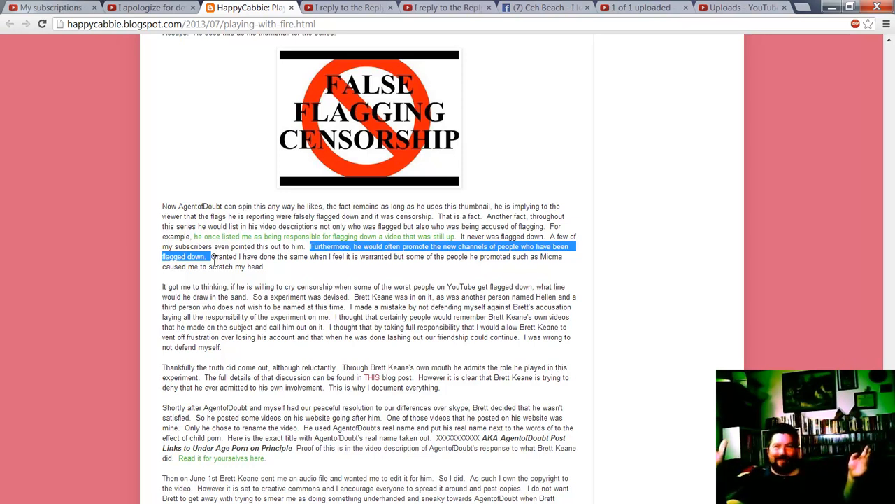
click(233, 256)
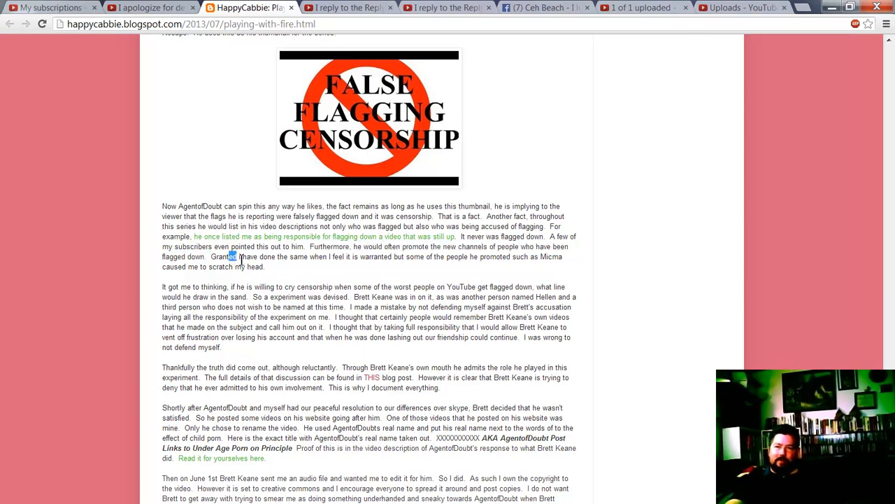
drag(230, 256, 509, 256)
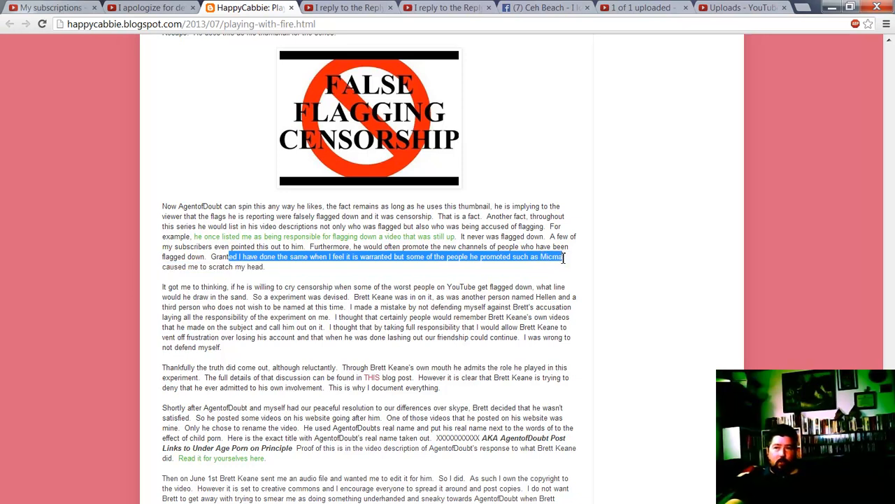
click(545, 259)
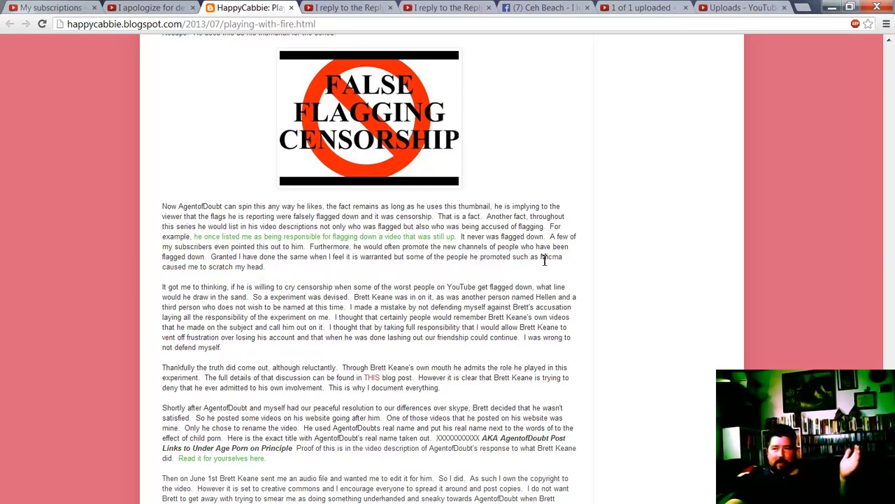
Highlight the name Micma in the blog post before reopening the Flags Recap video
double_click(550, 257)
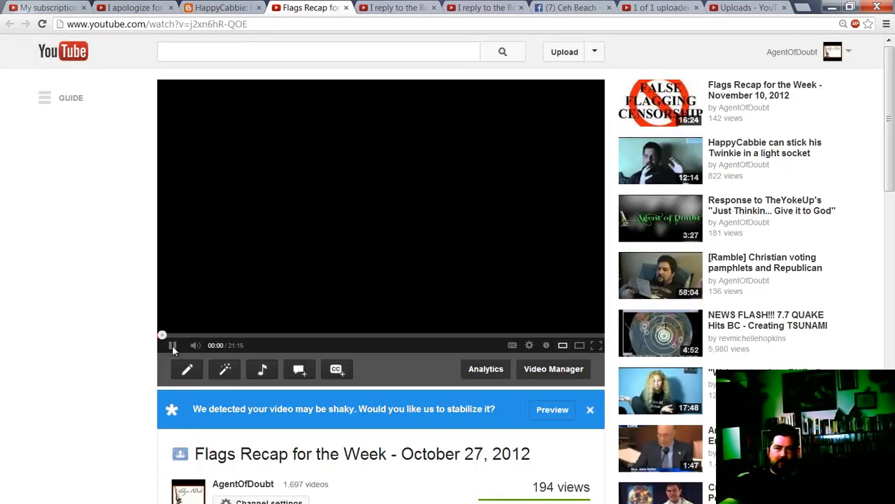
Play the Flags Recap video, check MimicaWankHand as Flag of the Week, and return to the blog
click(173, 345)
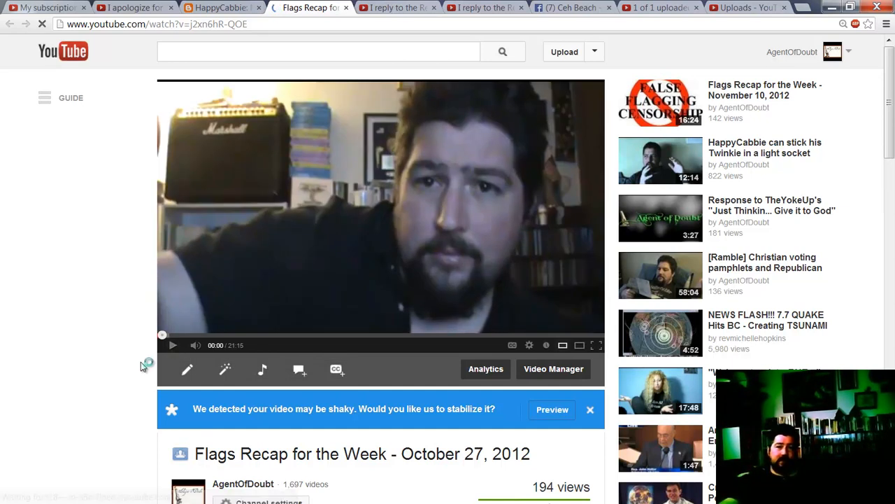
scroll(down, 3)
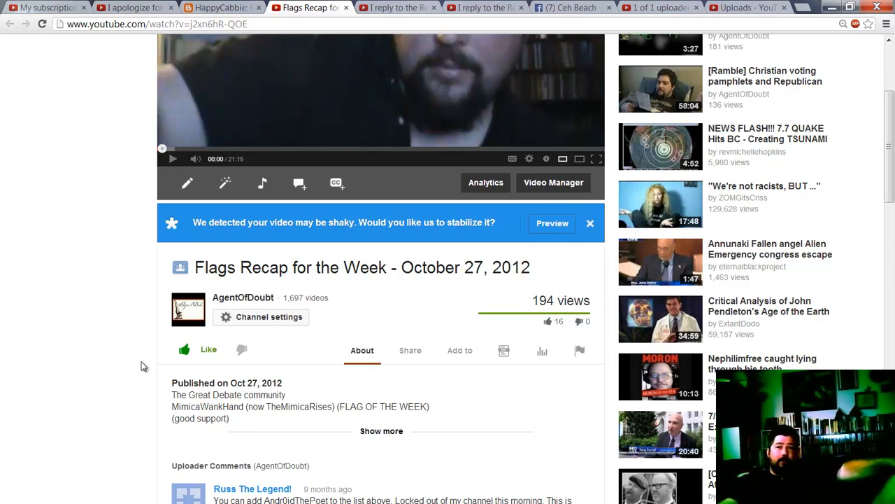
mouse_move(453, 279)
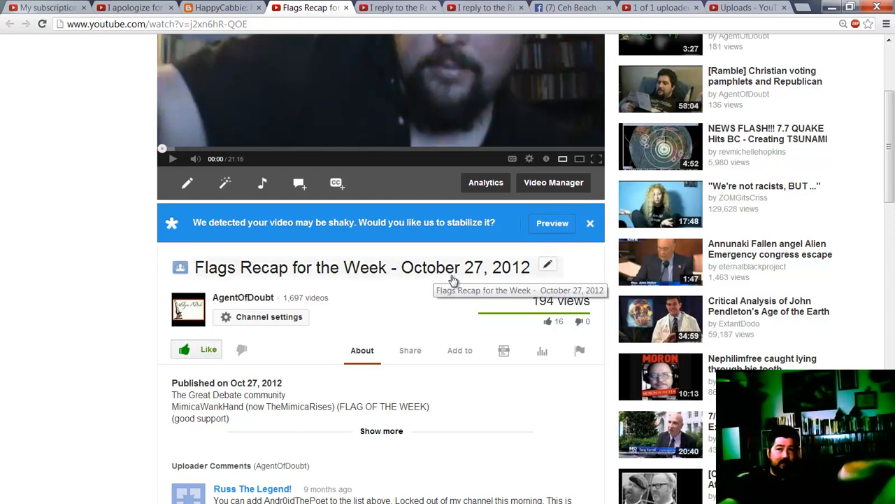
mouse_move(478, 273)
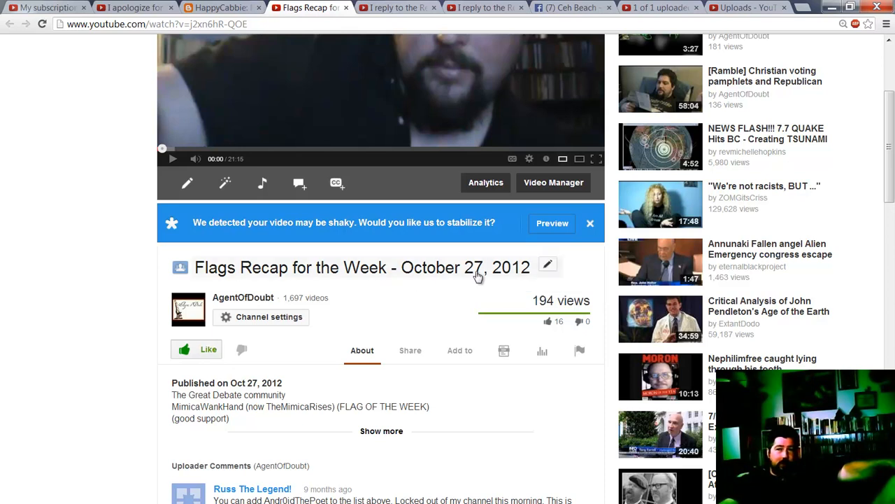
click(221, 7)
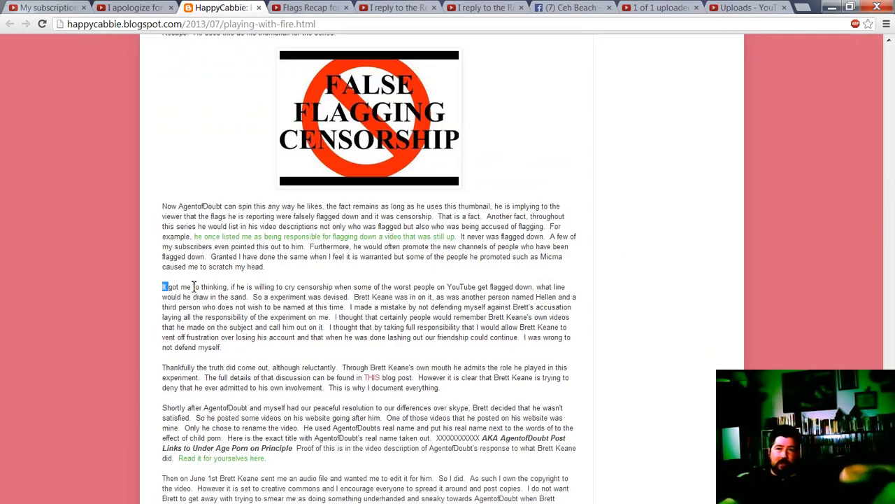
drag(162, 287, 287, 287)
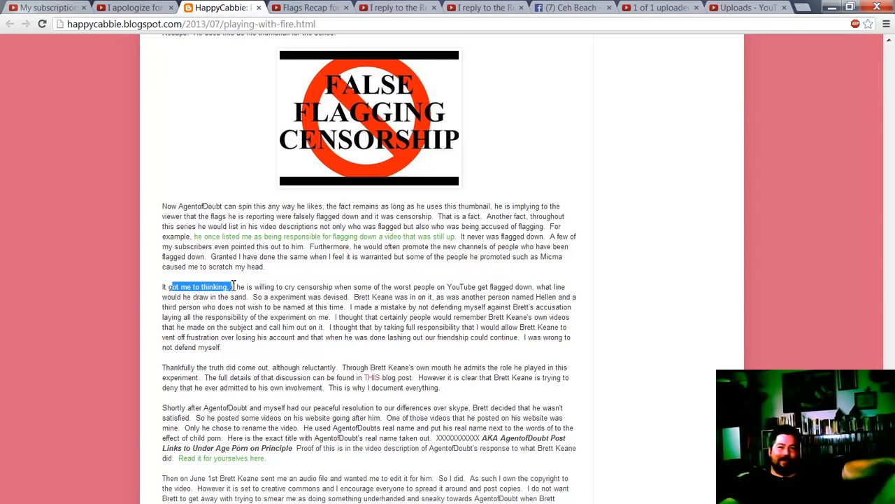
scroll(down, 3)
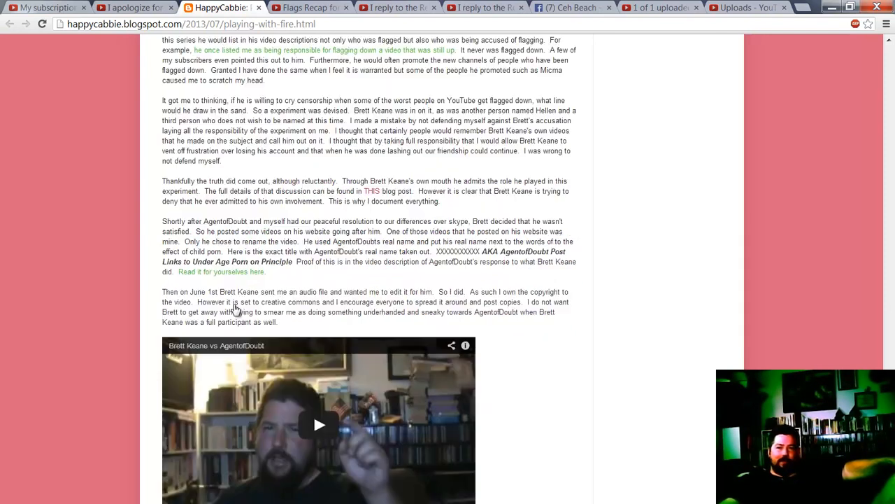
scroll(down, 3)
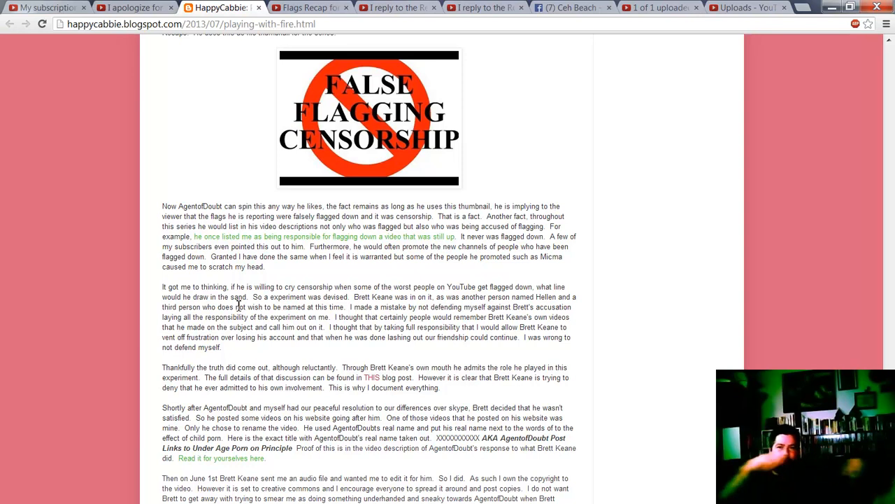
scroll(down, 3)
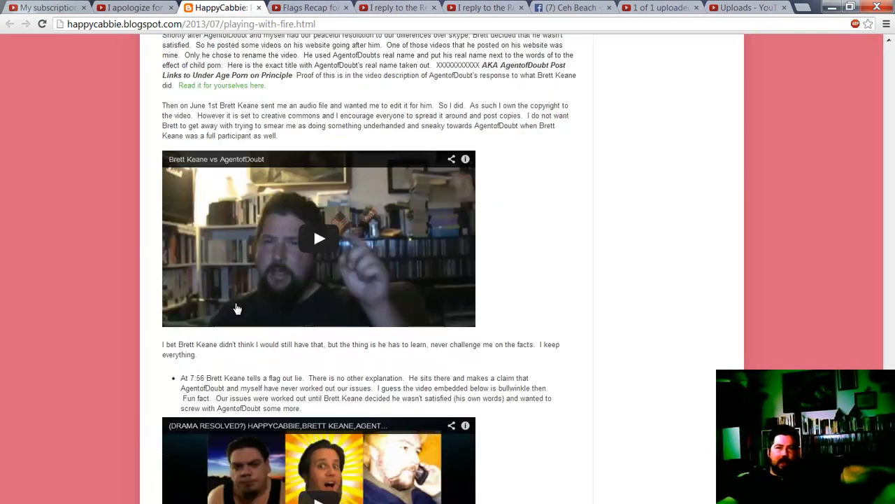
scroll(down, 3)
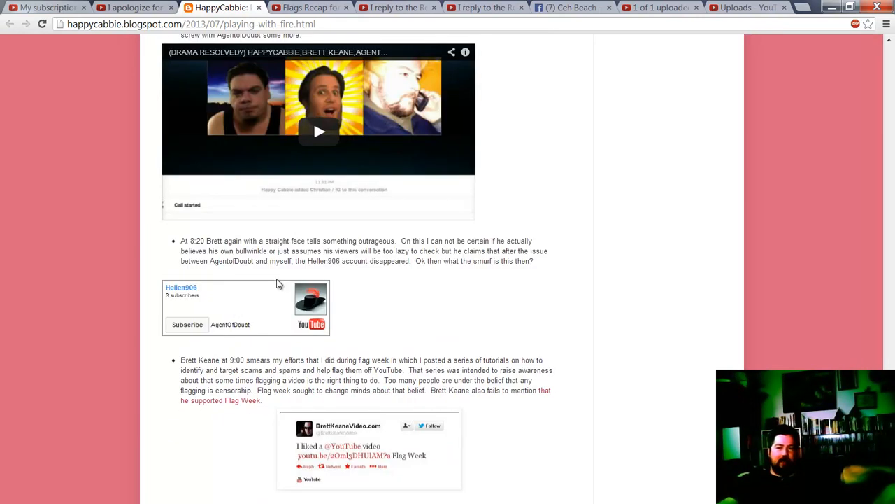
mouse_move(315, 343)
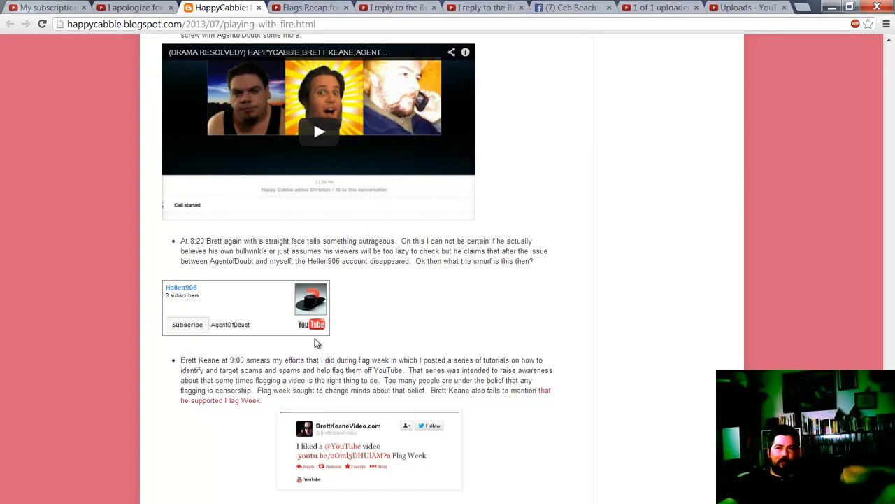
mouse_move(275, 314)
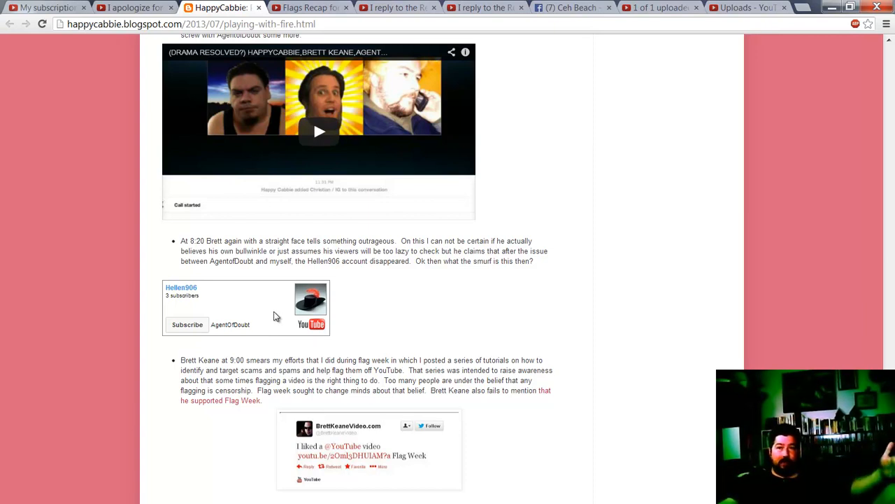
mouse_move(433, 387)
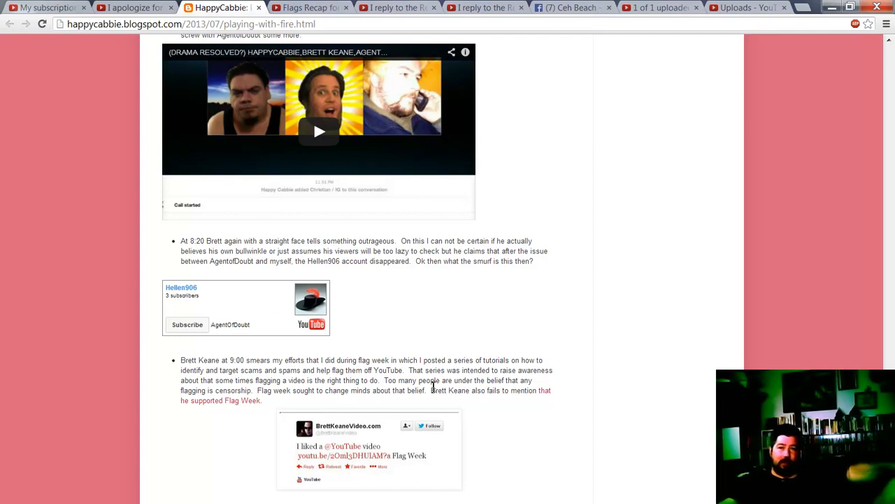
mouse_move(413, 370)
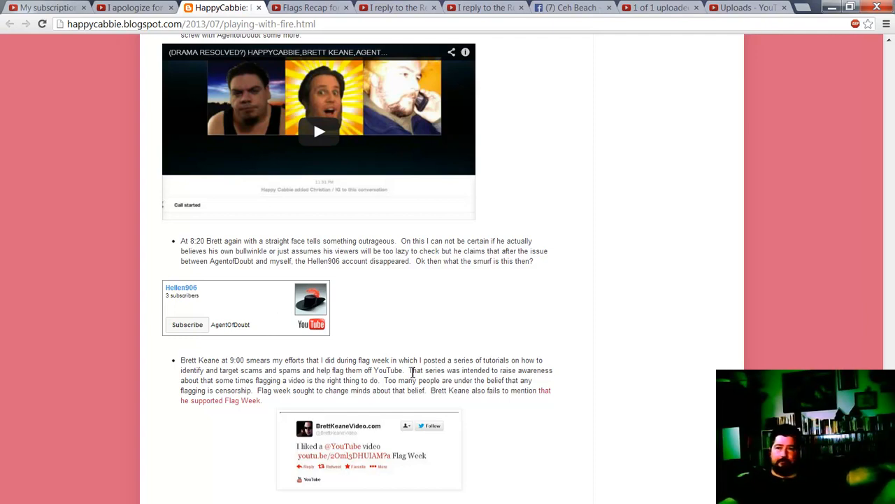
scroll(down, 3)
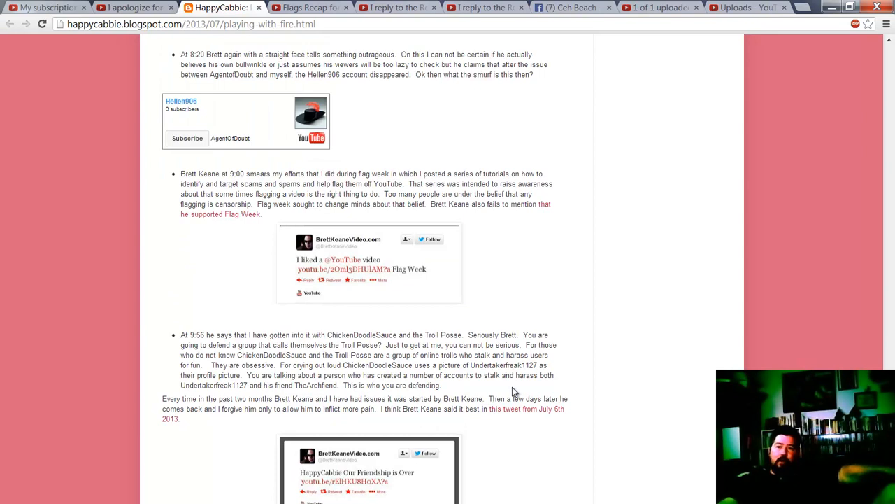
scroll(down, 3)
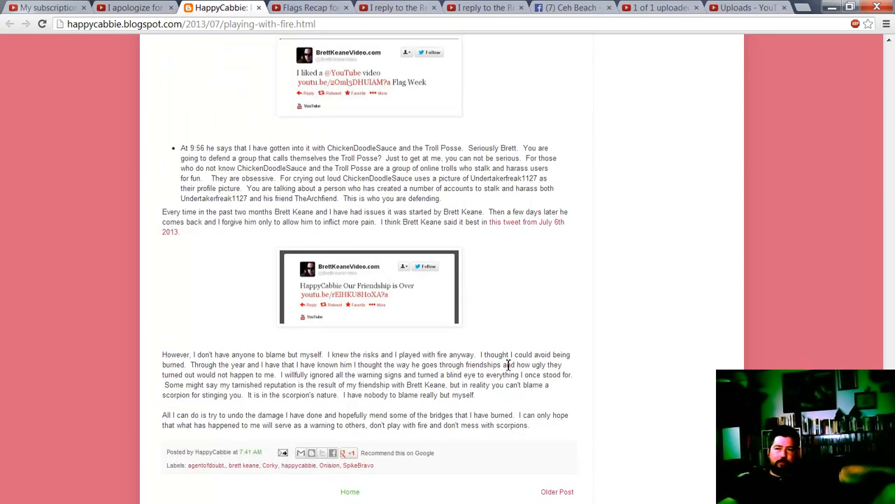
scroll(up, 3)
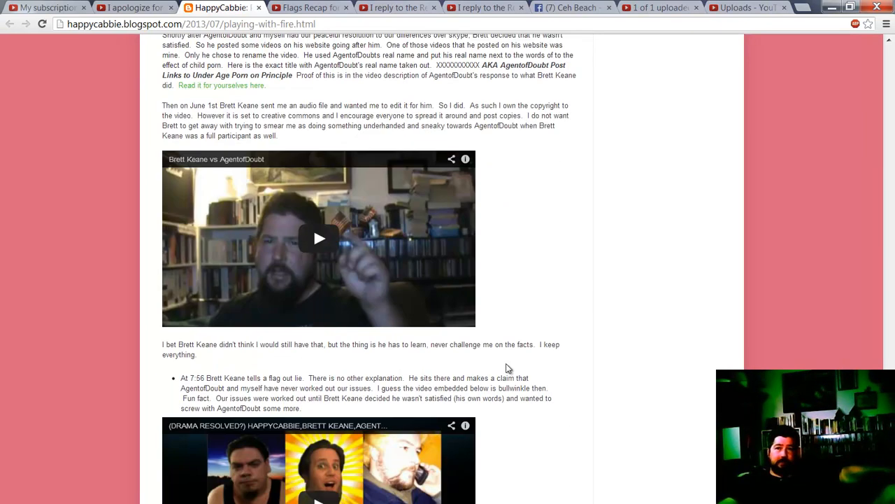
scroll(up, 3)
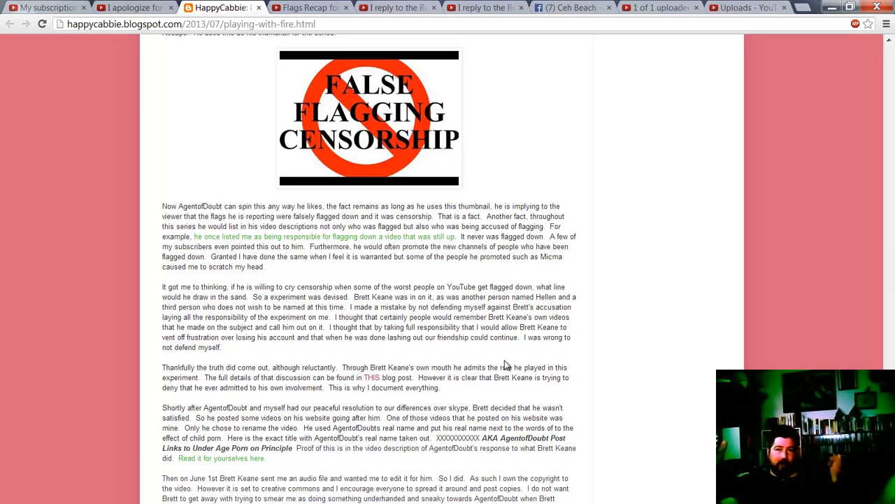
mouse_move(512, 353)
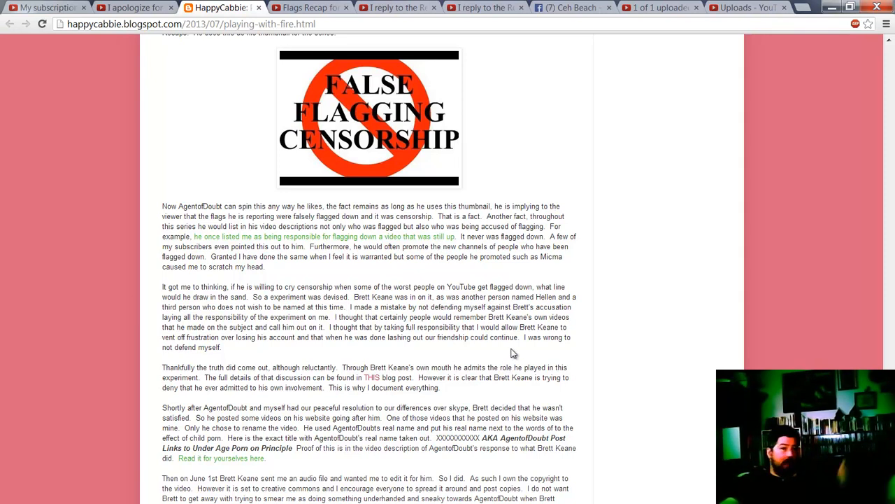
mouse_move(23, 348)
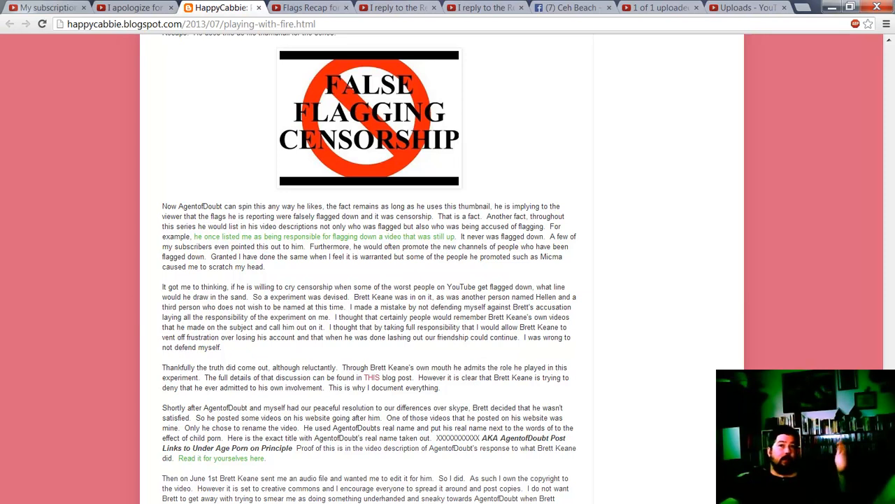
click(573, 8)
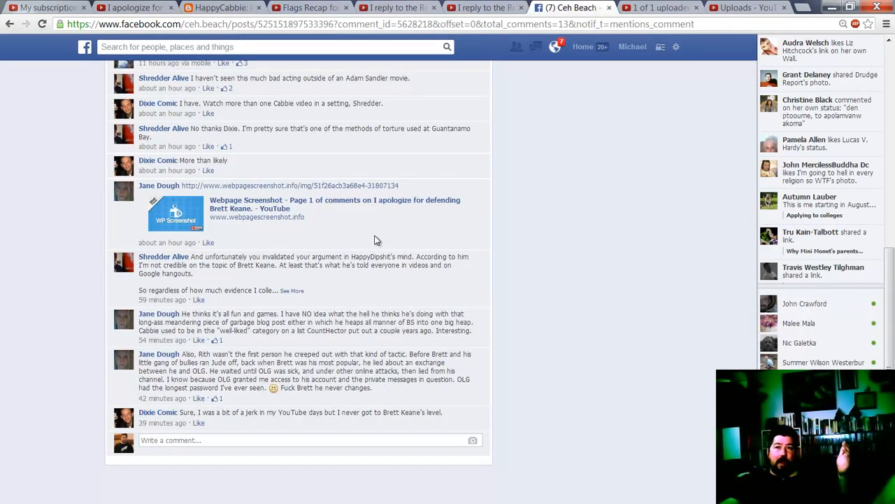
scroll(up, 3)
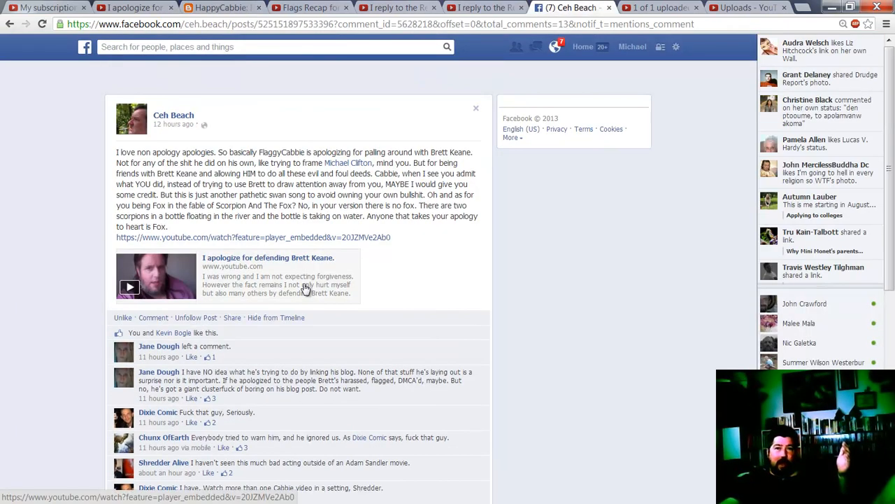
scroll(up, 3)
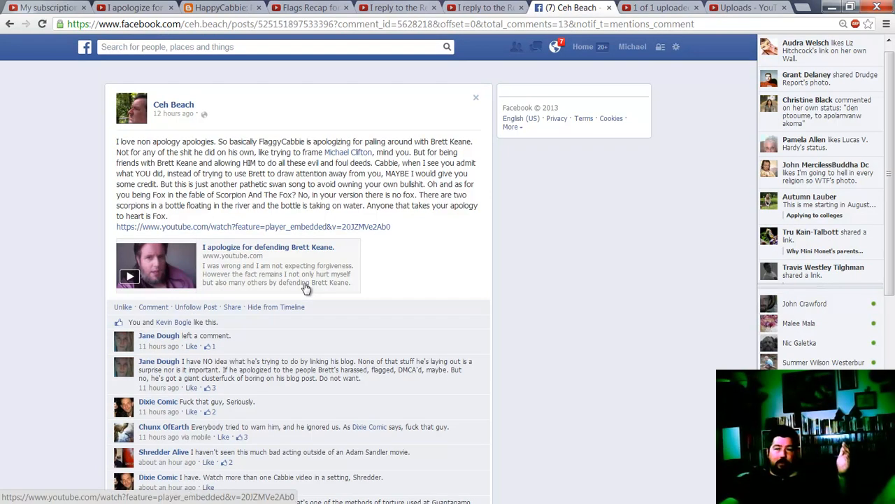
mouse_move(437, 42)
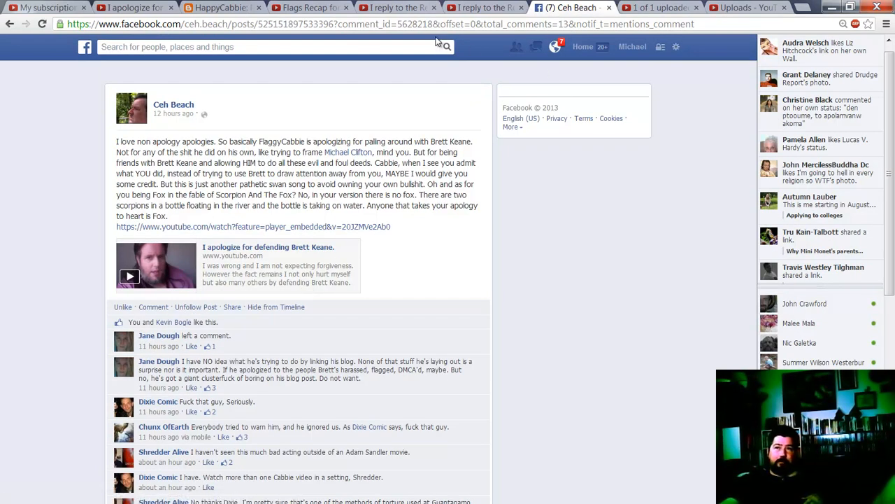
mouse_move(398, 7)
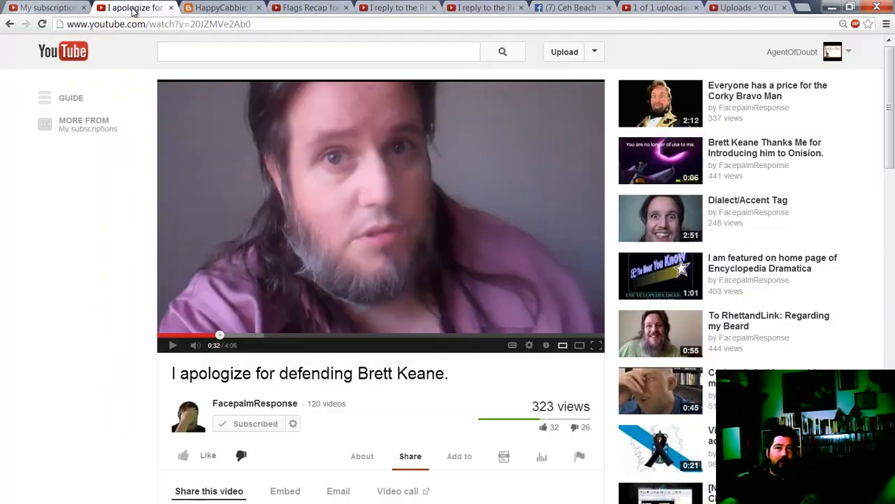
mouse_move(134, 8)
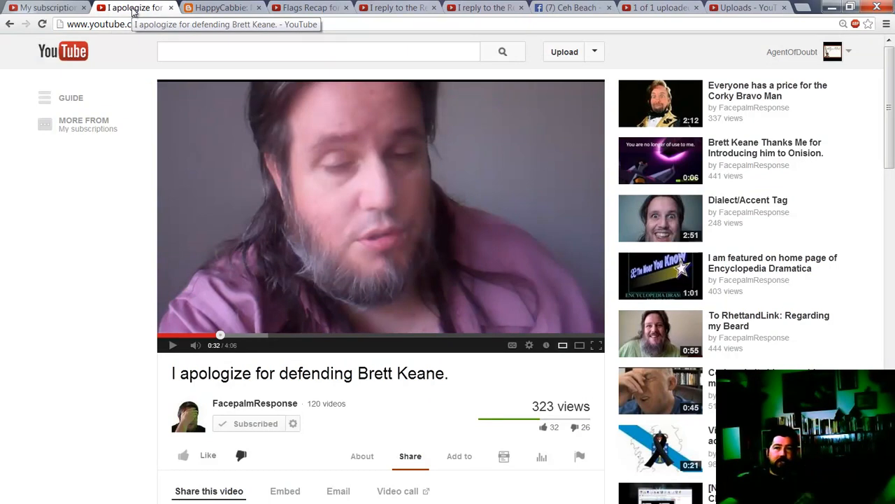
mouse_move(101, 257)
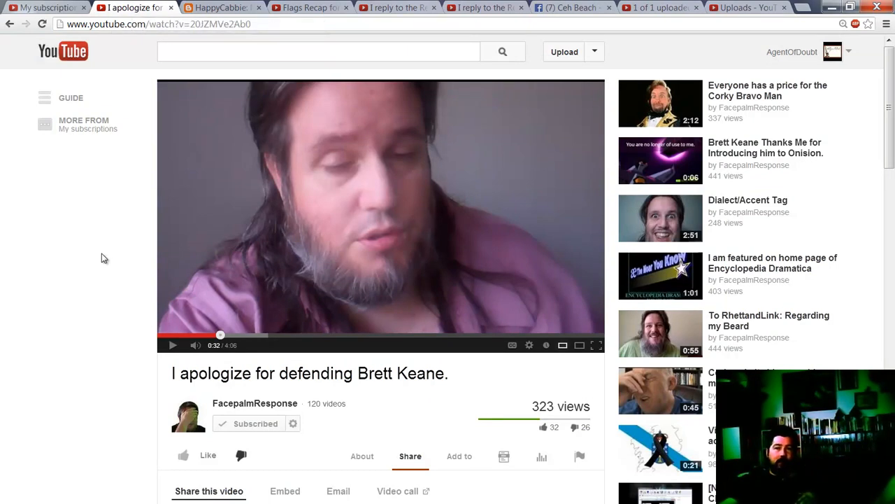